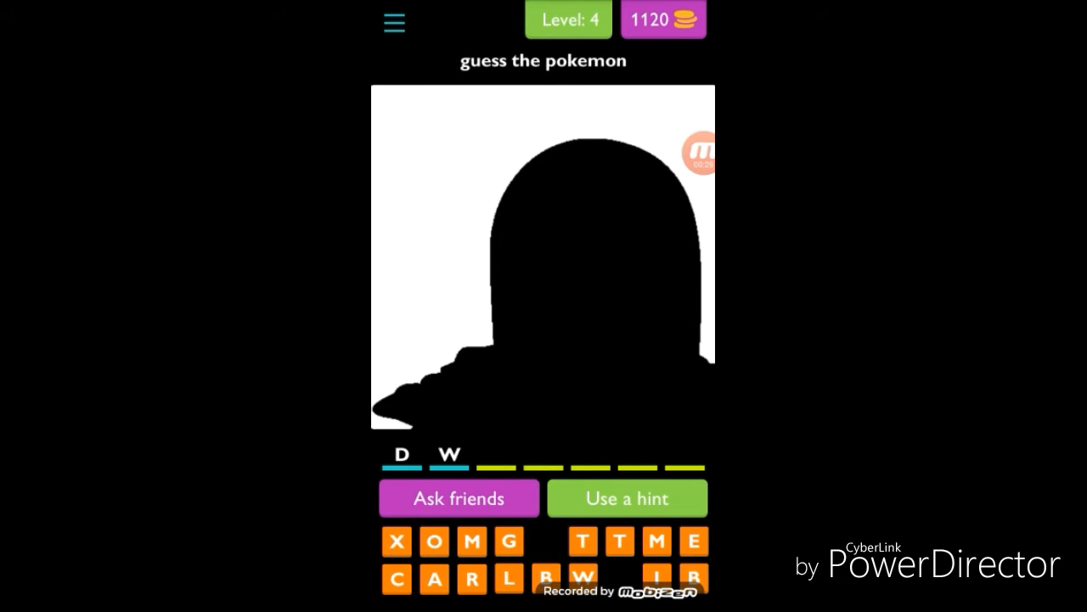
Spell DIGLETT to solve the level 4 silhouette for 30 coins.
{"action": "left_click", "coordinate": [510, 540]}
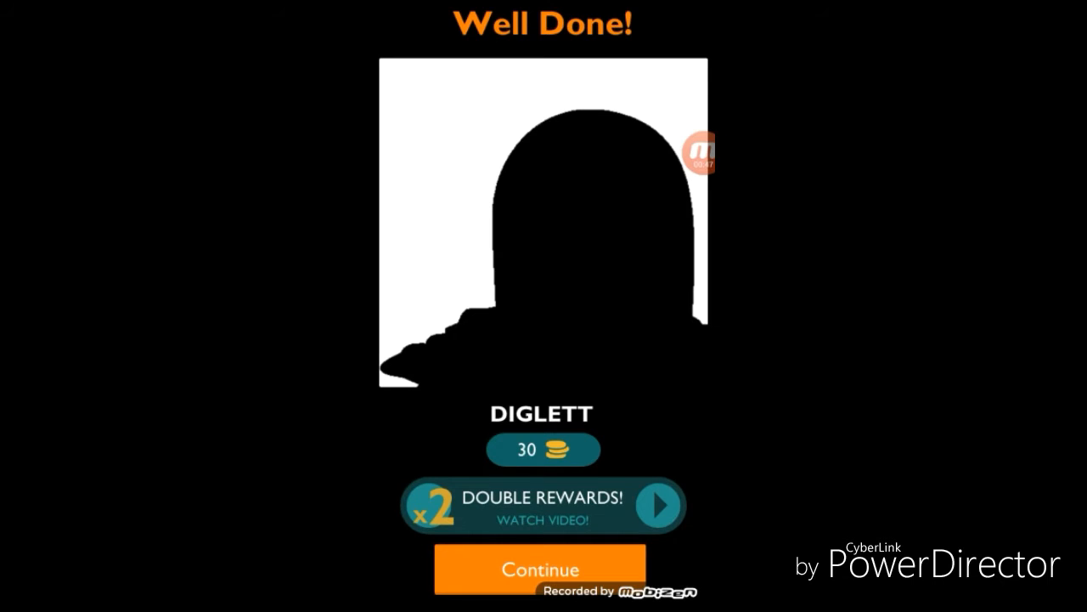
Continue to level 5, peek at the hint options without buying, and spell NIDORAN.
{"action": "left_click", "coordinate": [540, 568]}
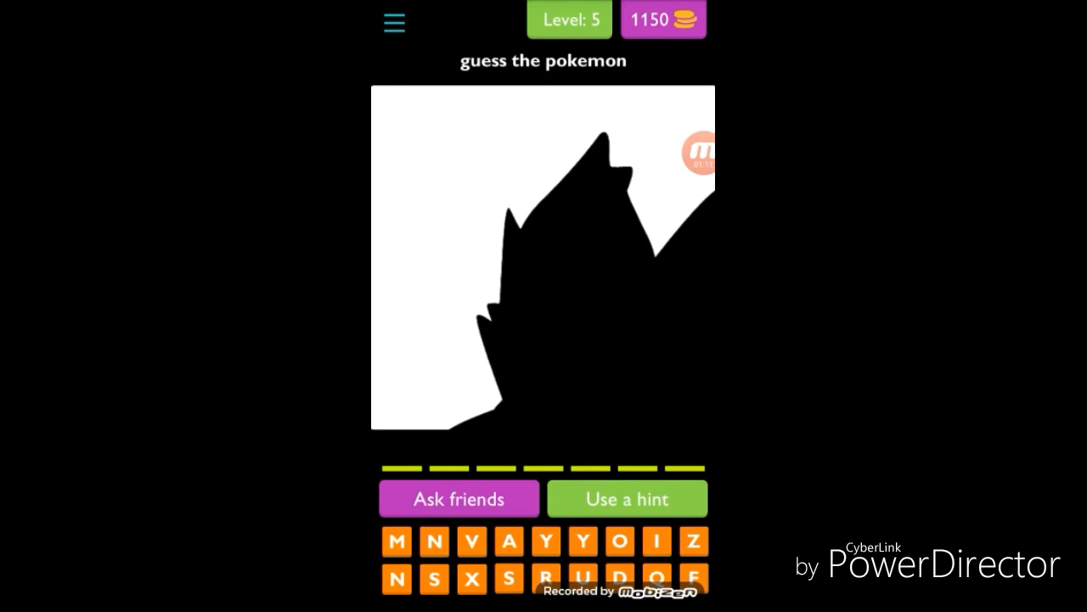
{"action": "left_click", "coordinate": [627, 498]}
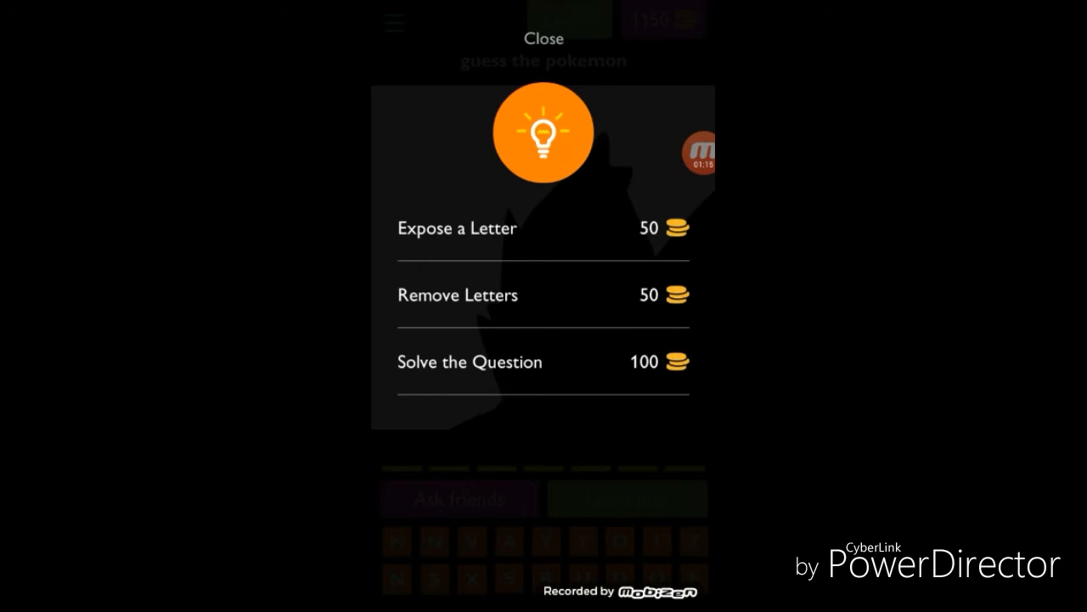
{"action": "left_click", "coordinate": [543, 37]}
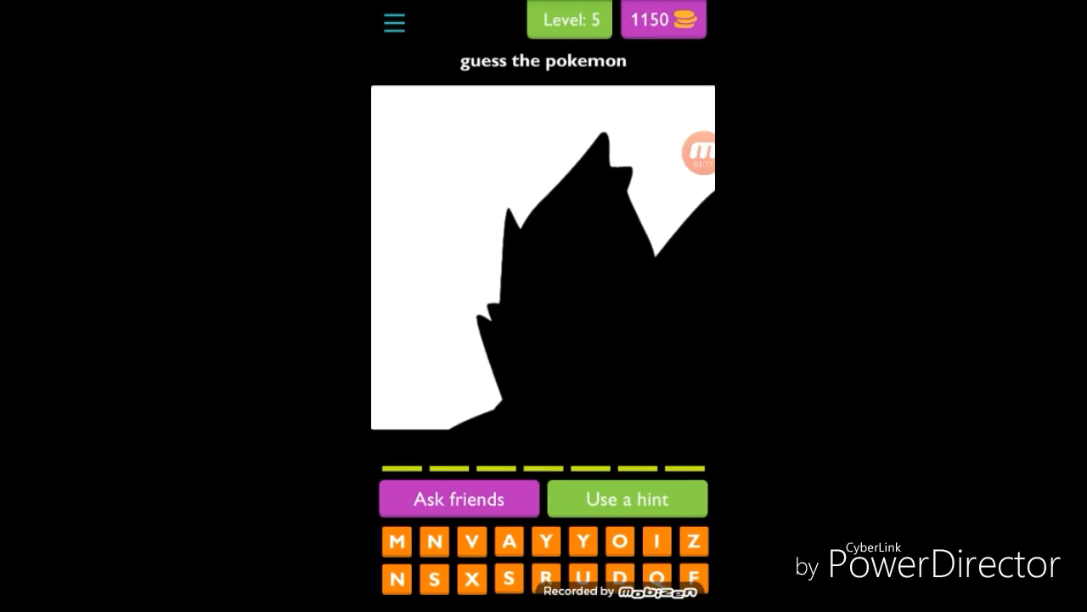
{"action": "left_click", "coordinate": [627, 498]}
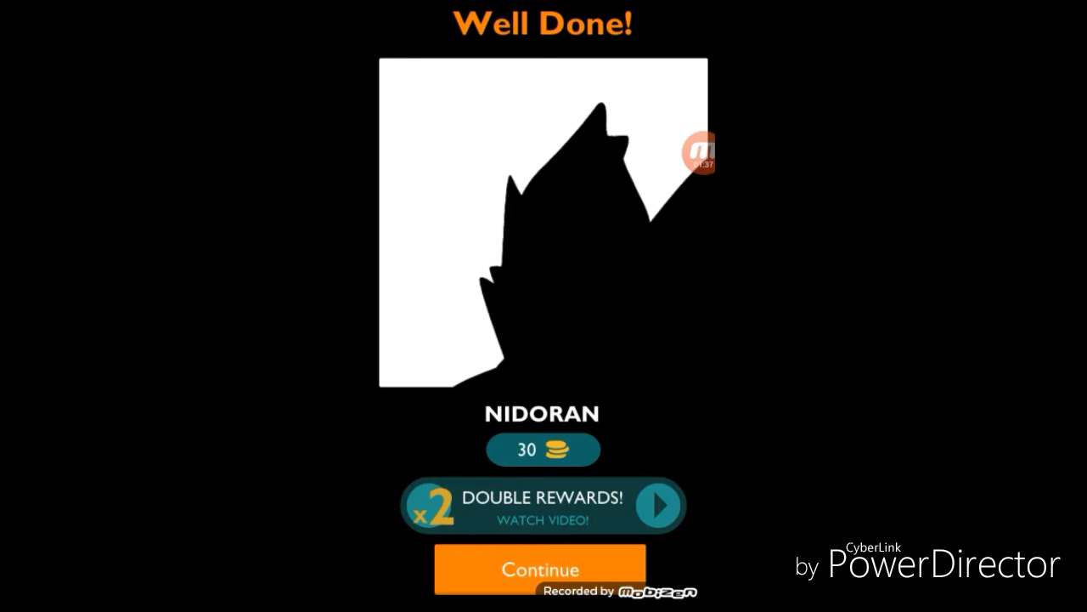
Continue to level 6, finish the PIDG... bird answer, then spell ZUBAT on level 7.
{"action": "left_click", "coordinate": [540, 569]}
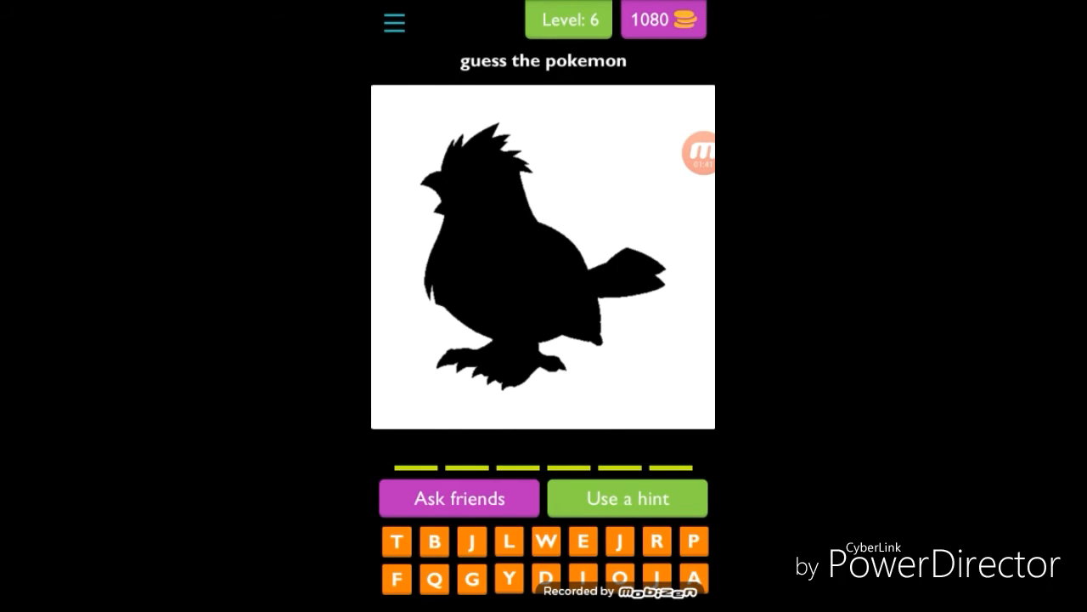
{"action": "left_click", "coordinate": [693, 541]}
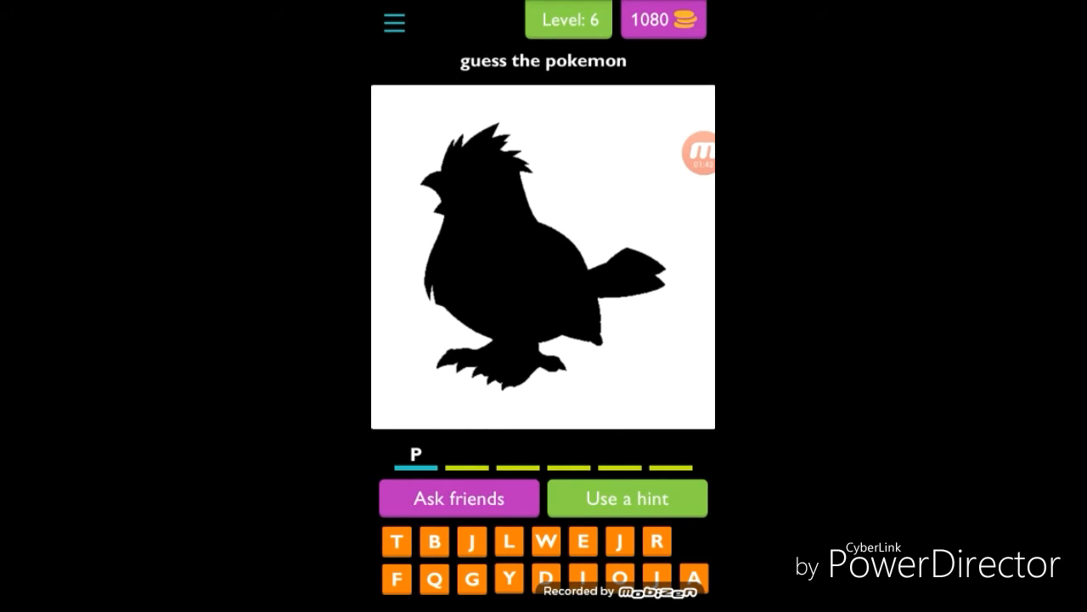
{"action": "left_click", "coordinate": [581, 577]}
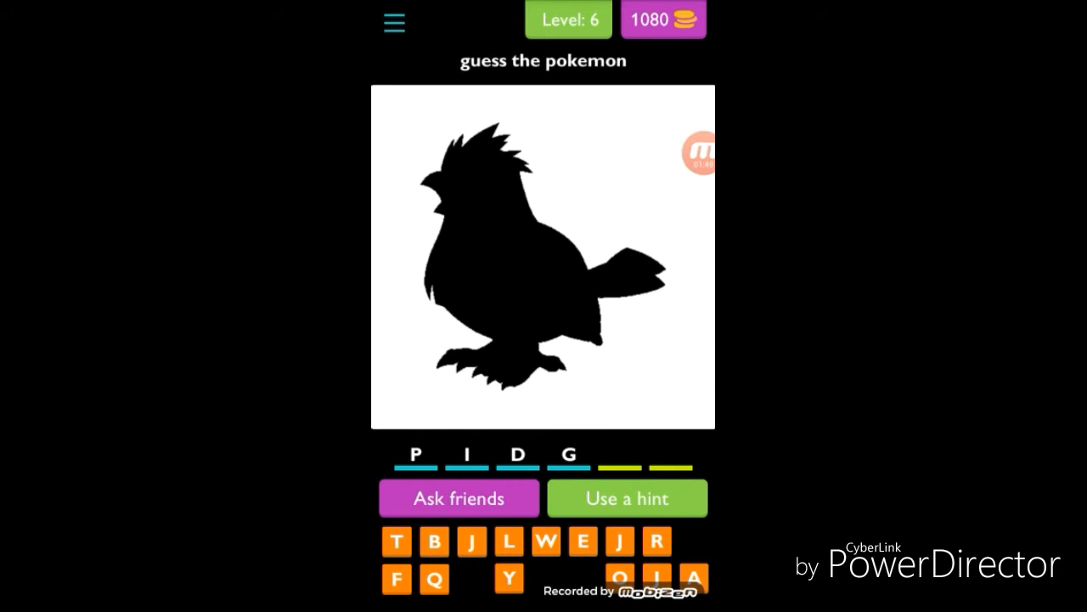
{"action": "left_click", "coordinate": [581, 540]}
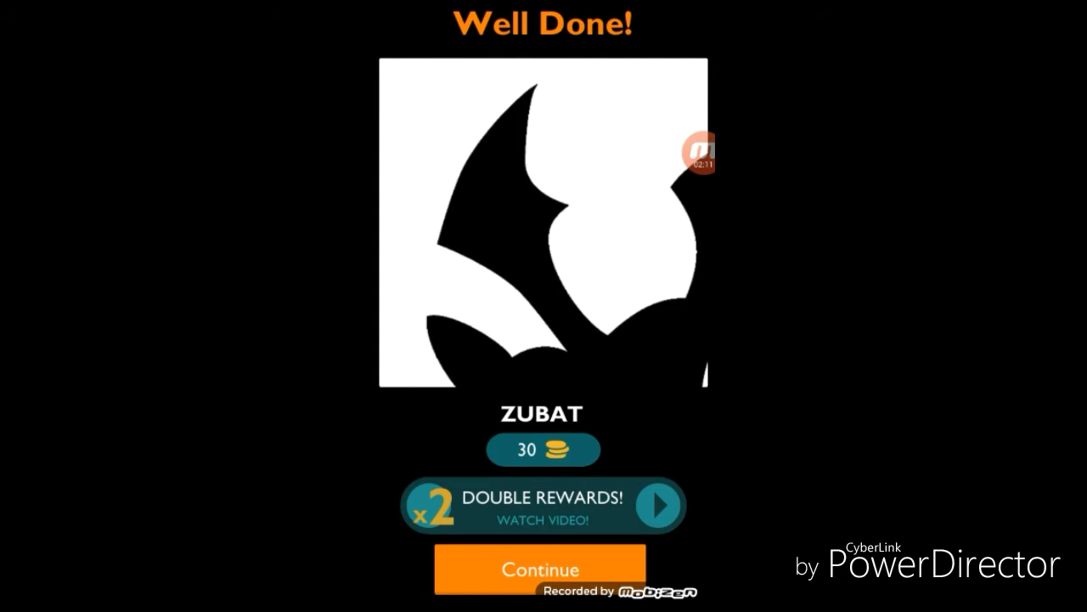
Continue to level 8, spell ABRA, and move on to level 9.
{"action": "left_click", "coordinate": [540, 568]}
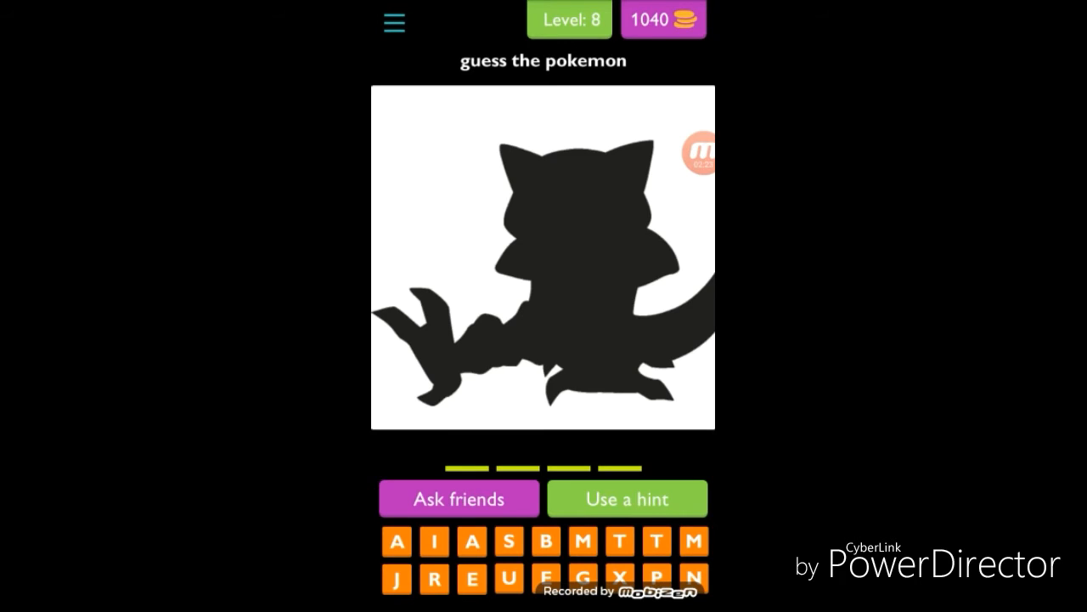
{"action": "left_click", "coordinate": [397, 540]}
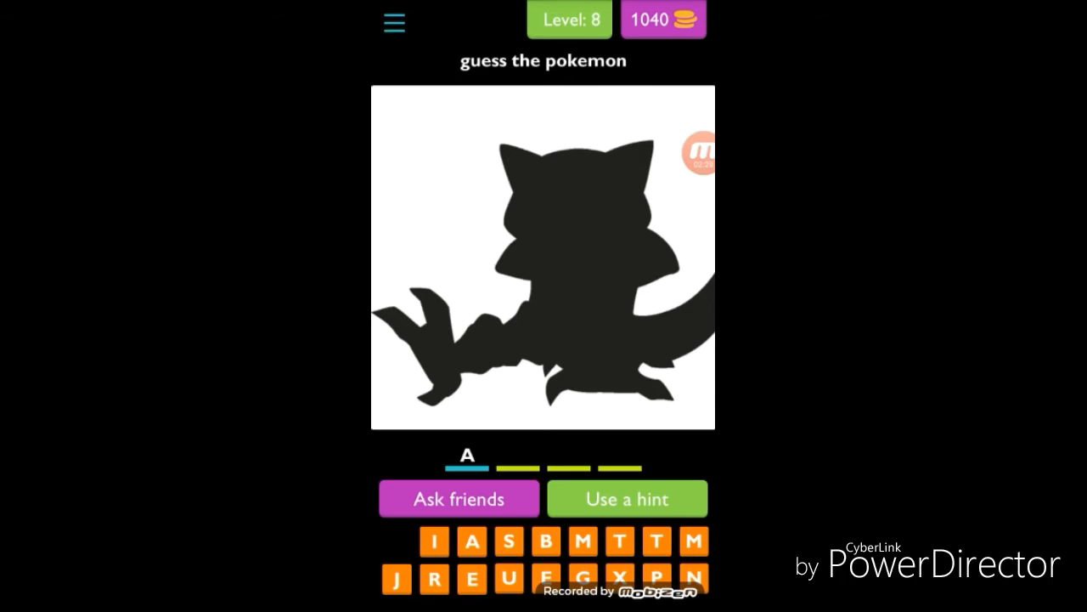
{"action": "left_click", "coordinate": [545, 540]}
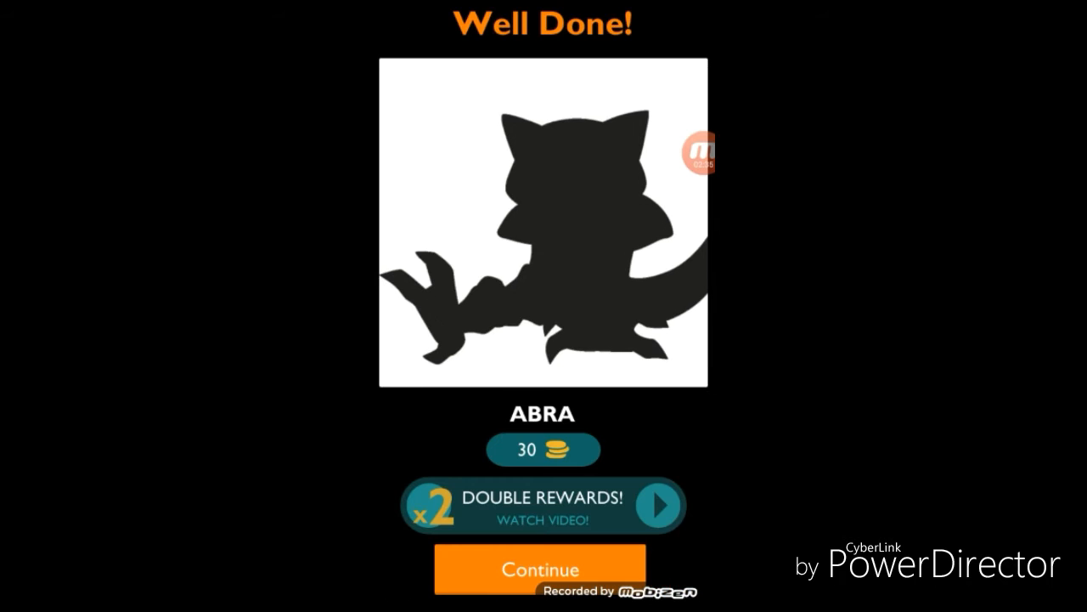
{"action": "left_click", "coordinate": [540, 567]}
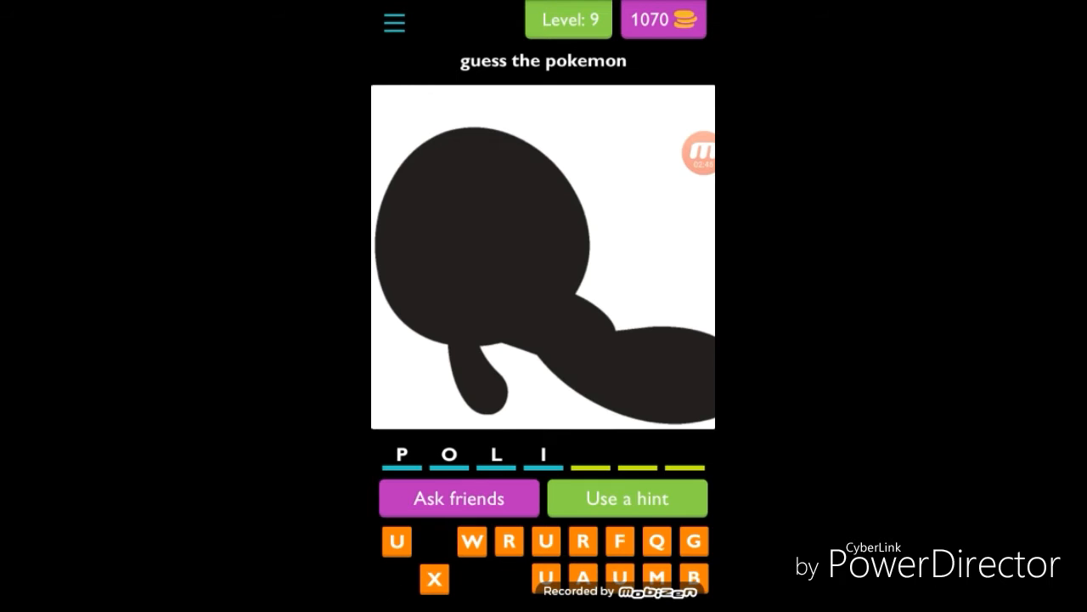
Finish the POLI... answer on level 9, then spell MEWTWO on level 10.
{"action": "left_click", "coordinate": [472, 540]}
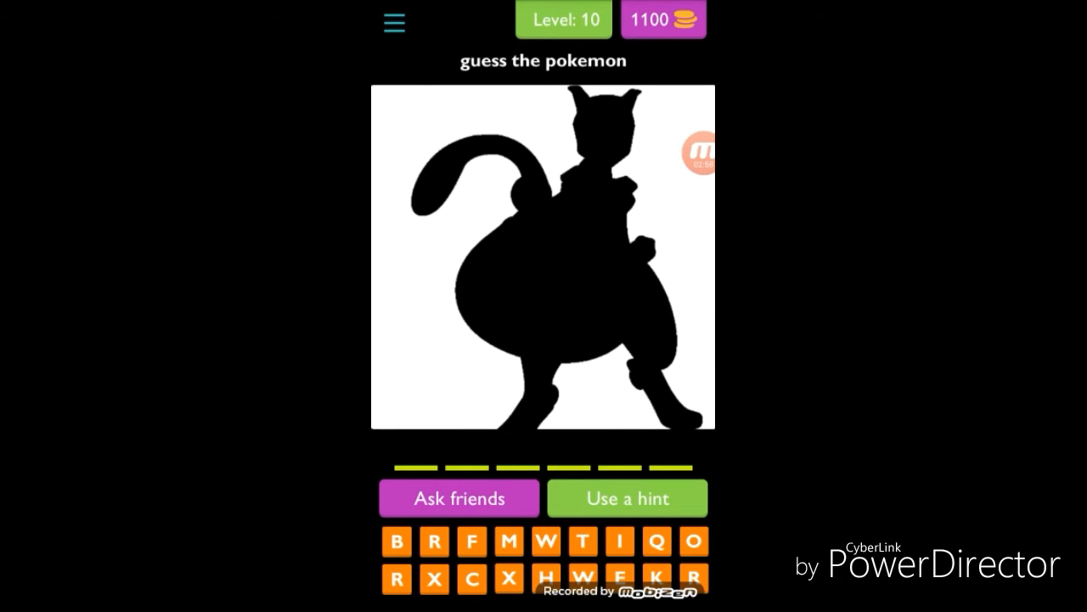
{"action": "left_click", "coordinate": [508, 541]}
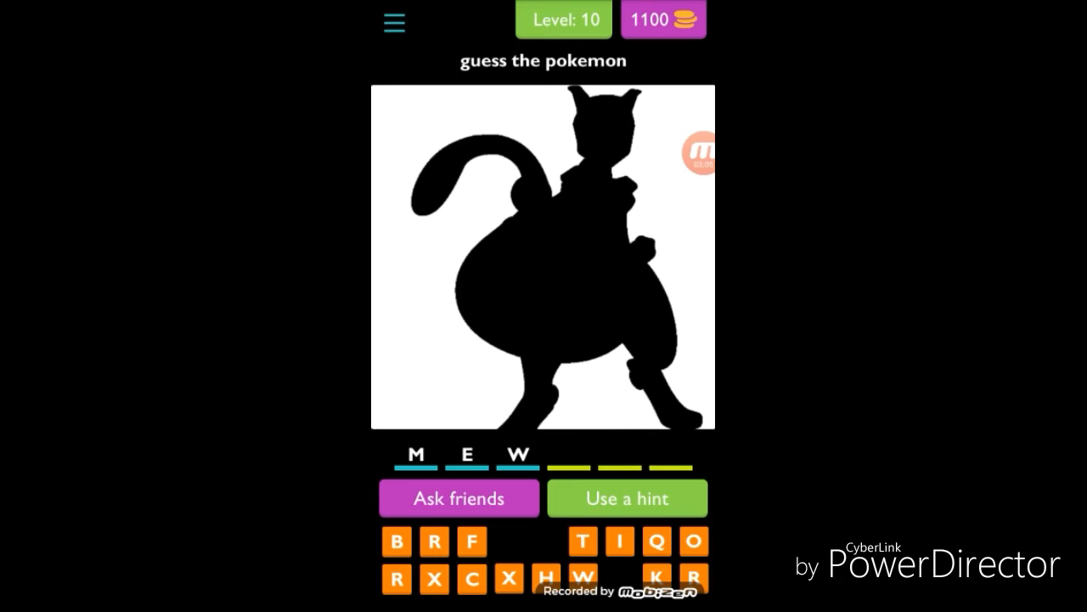
{"action": "left_click", "coordinate": [583, 541]}
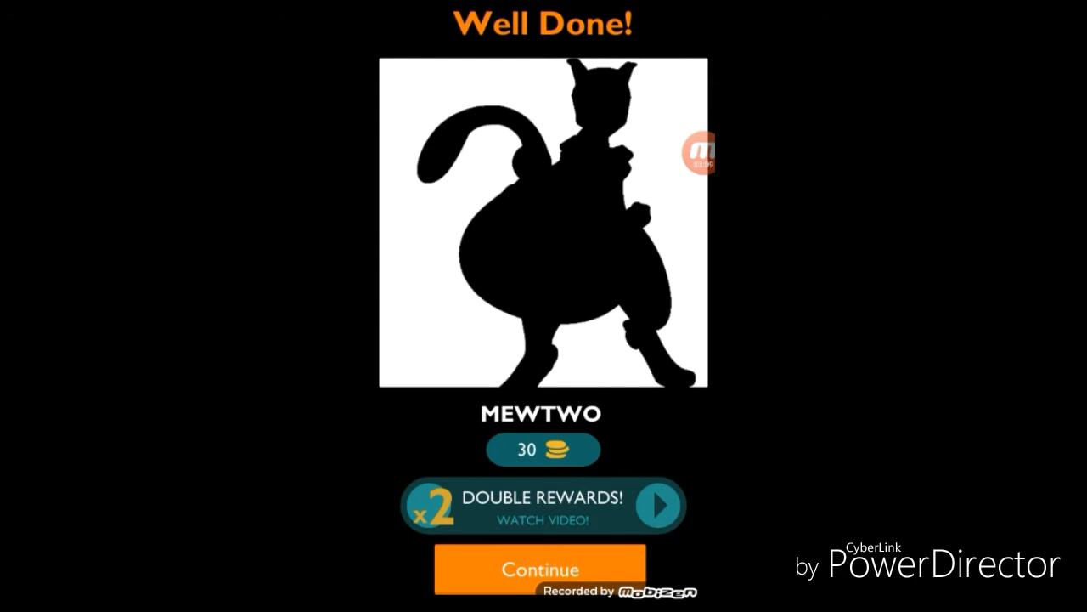
Continue to level 11 and complete the PORG... answer.
{"action": "left_click", "coordinate": [541, 569]}
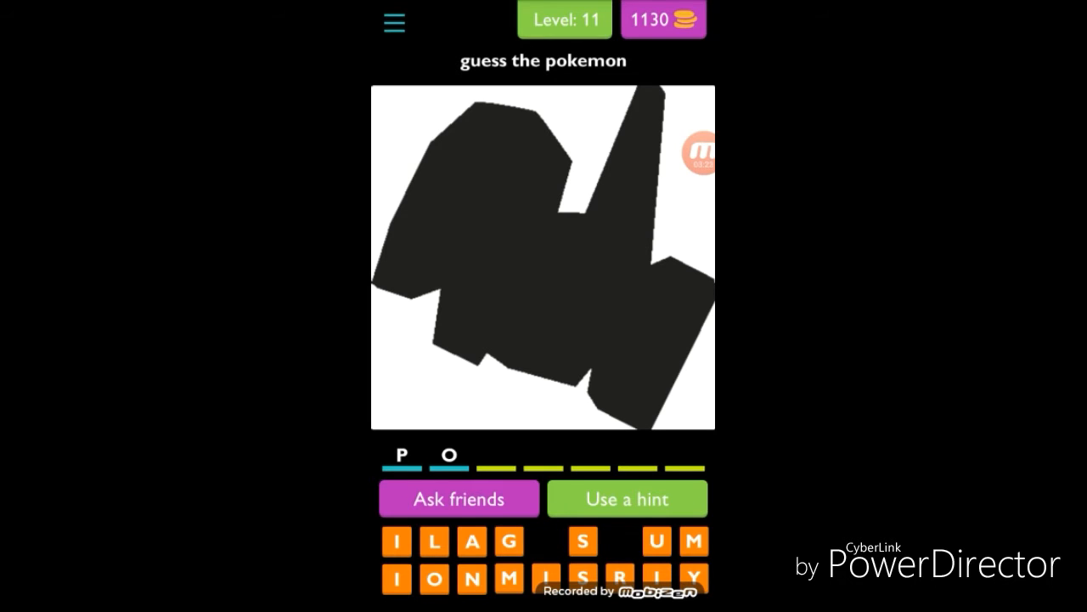
{"action": "left_click", "coordinate": [618, 576]}
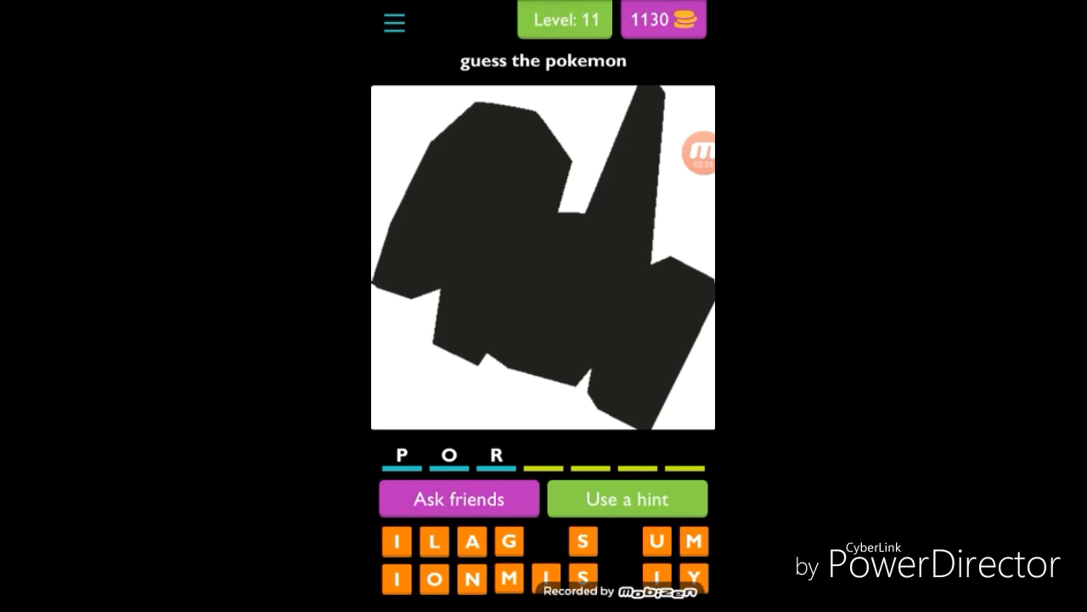
{"action": "left_click", "coordinate": [510, 541]}
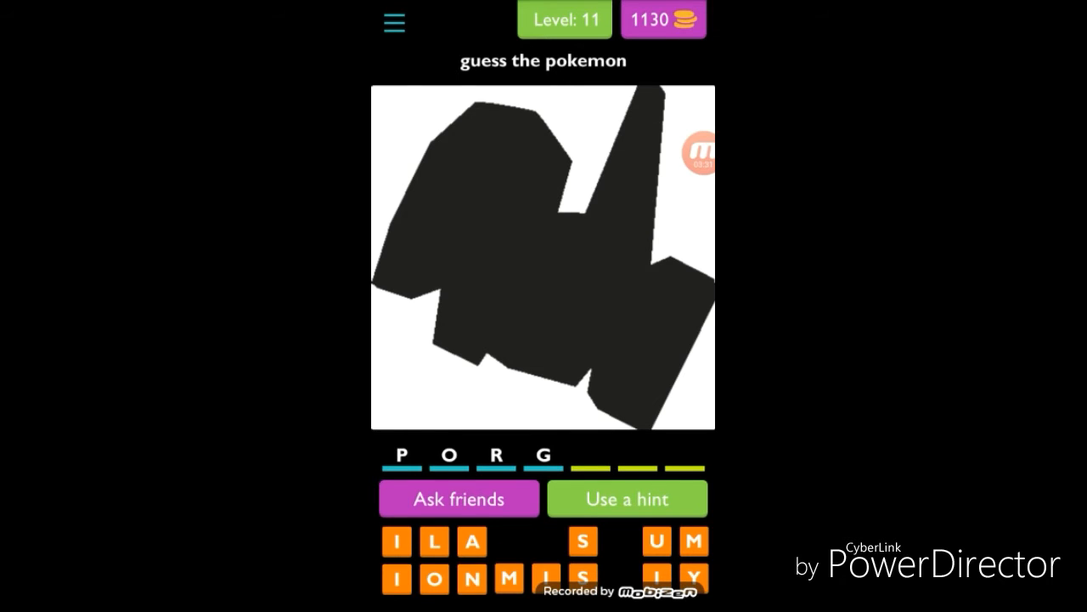
{"action": "left_click", "coordinate": [693, 577]}
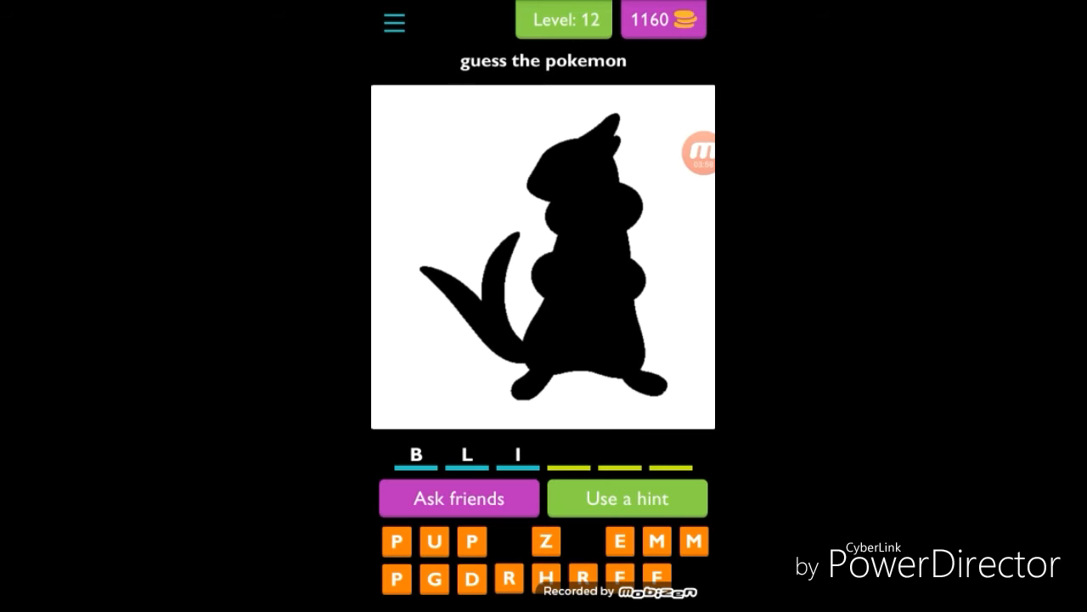
Spell BUIZEL to solve level 12.
{"action": "left_click", "coordinate": [546, 540]}
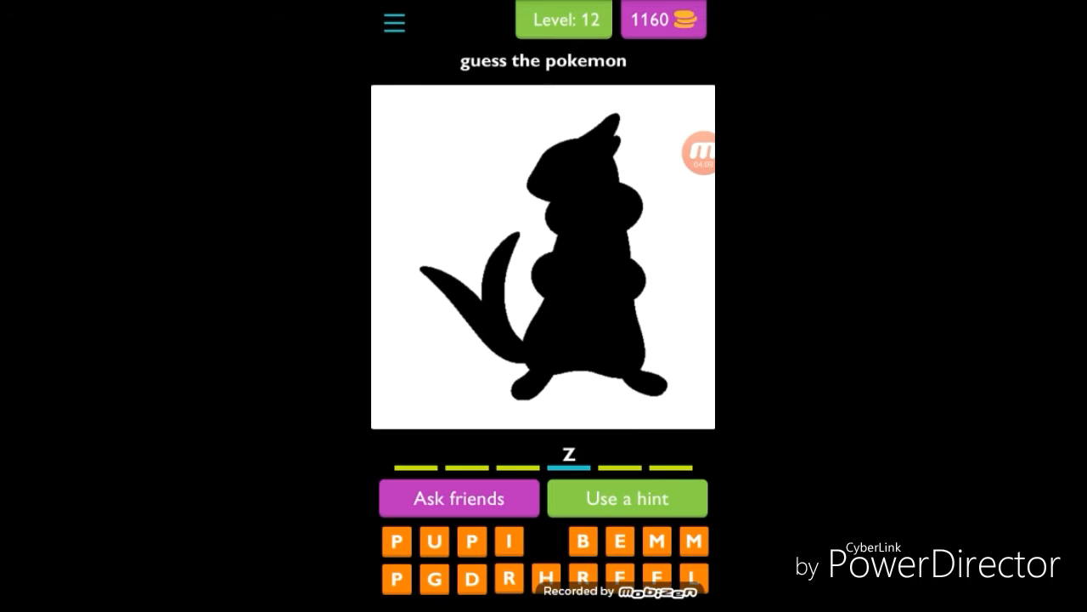
{"action": "left_click", "coordinate": [547, 540]}
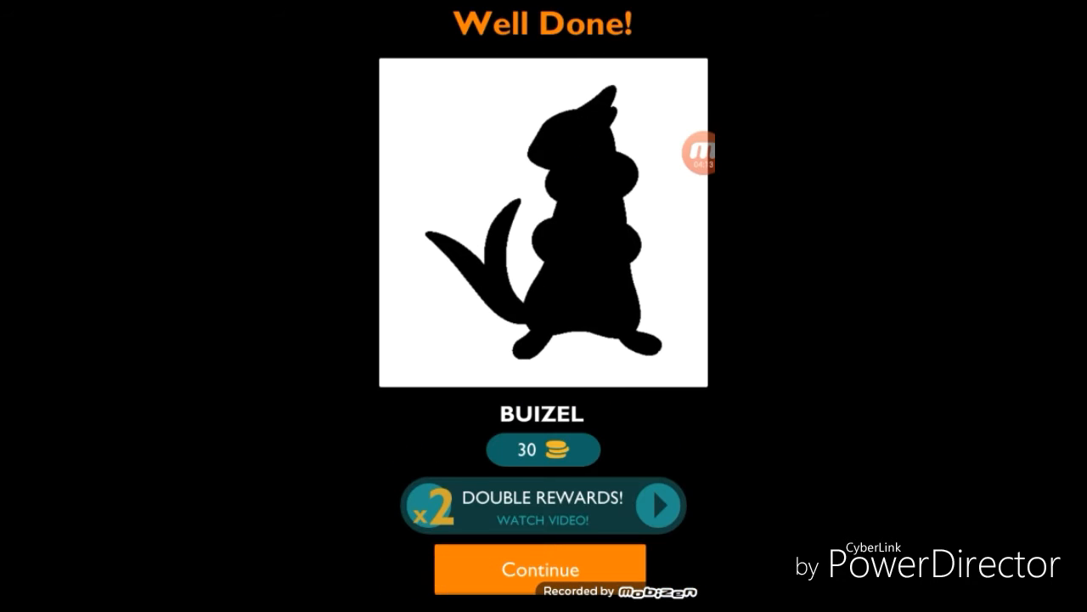
Continue past BUIZEL, dismiss the hint options, complete the level 14 answer and move on to level 15.
{"action": "left_click", "coordinate": [540, 569]}
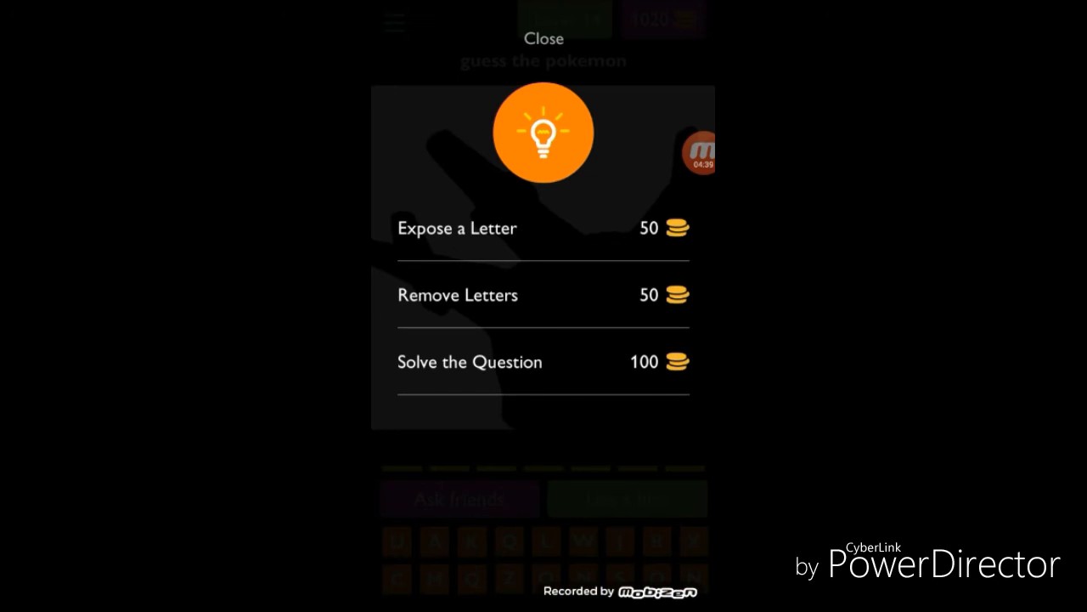
{"action": "left_click", "coordinate": [544, 38]}
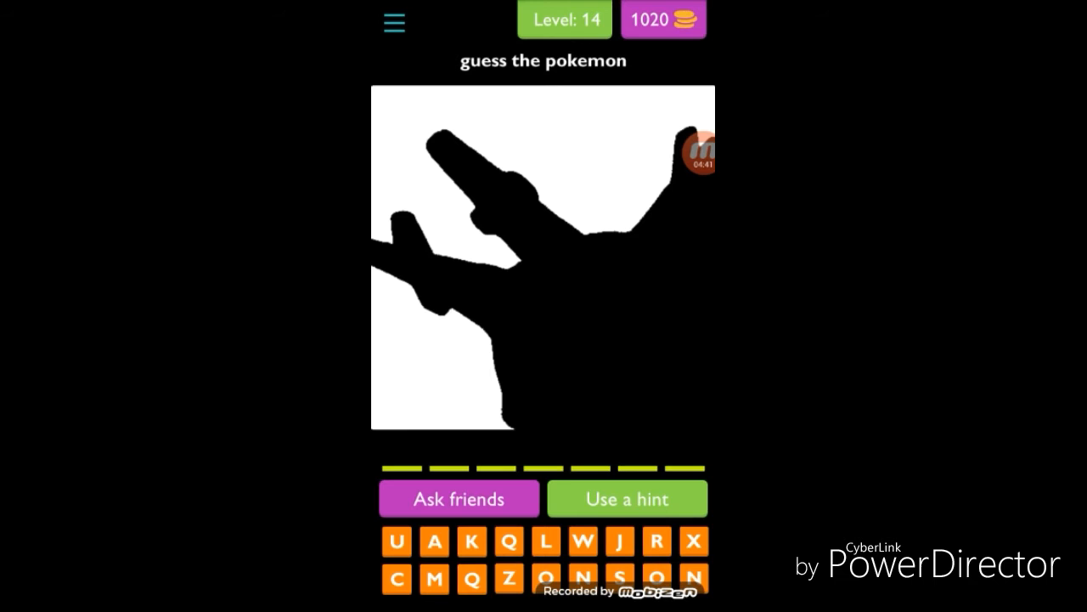
{"action": "left_click", "coordinate": [627, 498]}
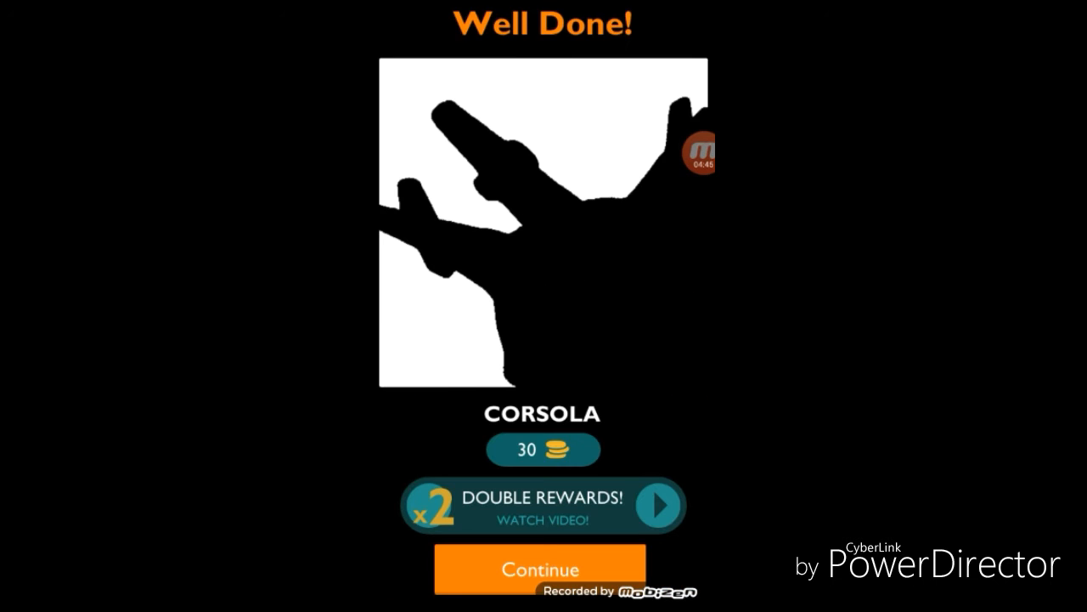
{"action": "left_click", "coordinate": [540, 568]}
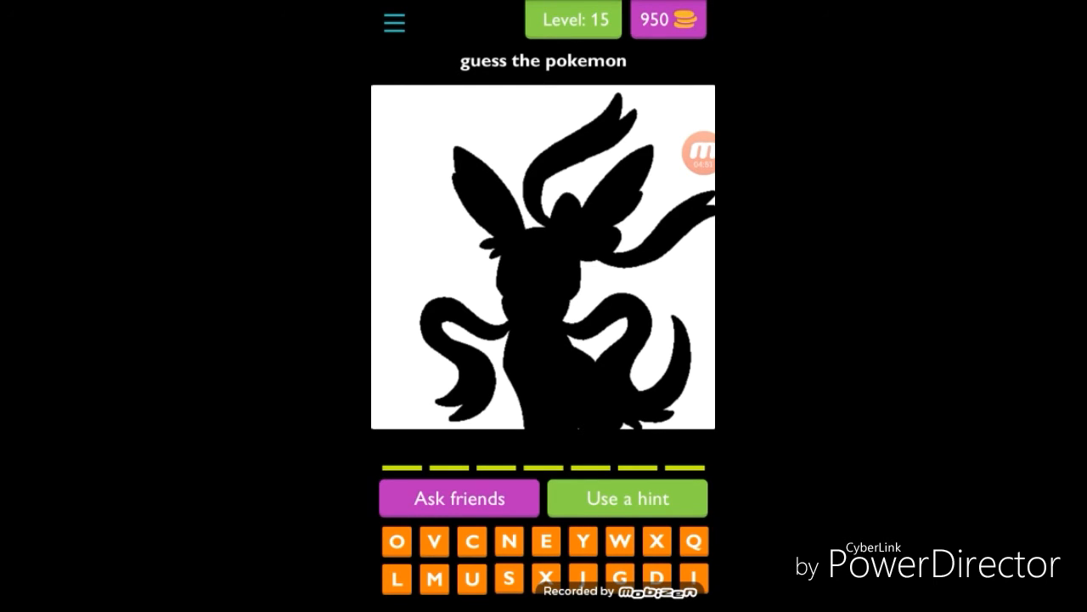
Spell SYLVEON, continue, and close the War Robots advert to reach level 17.
{"action": "left_click", "coordinate": [510, 578]}
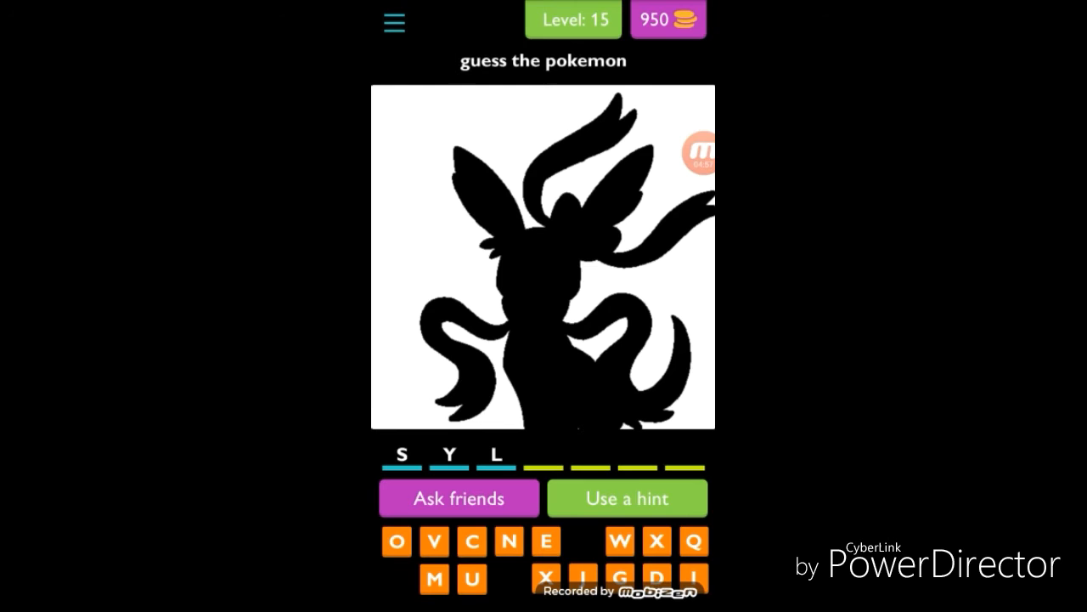
{"action": "left_click", "coordinate": [433, 540]}
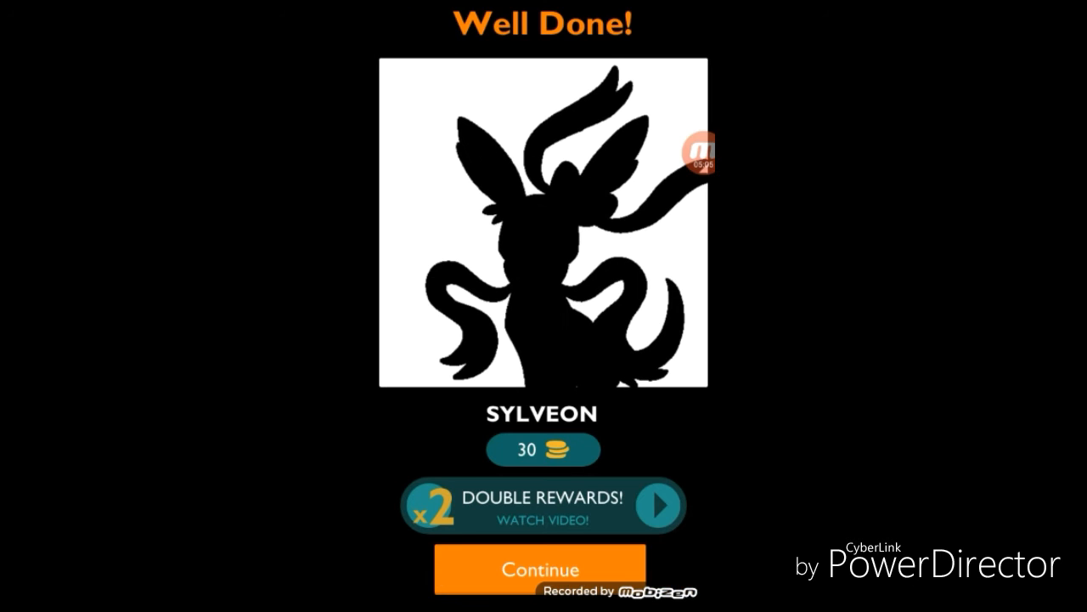
{"action": "left_click", "coordinate": [544, 569]}
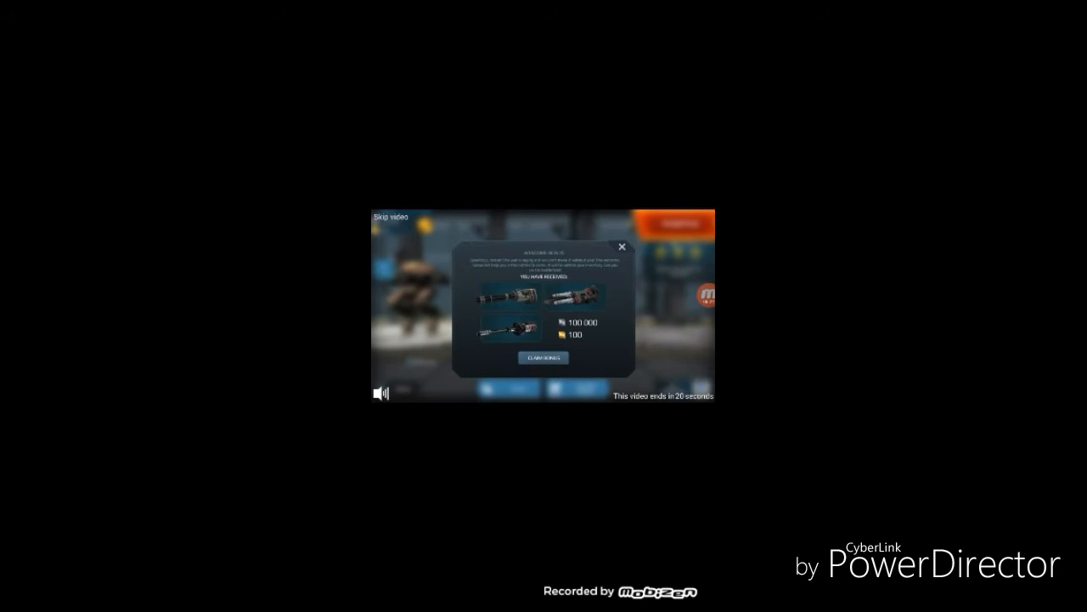
{"action": "left_click", "coordinate": [622, 246]}
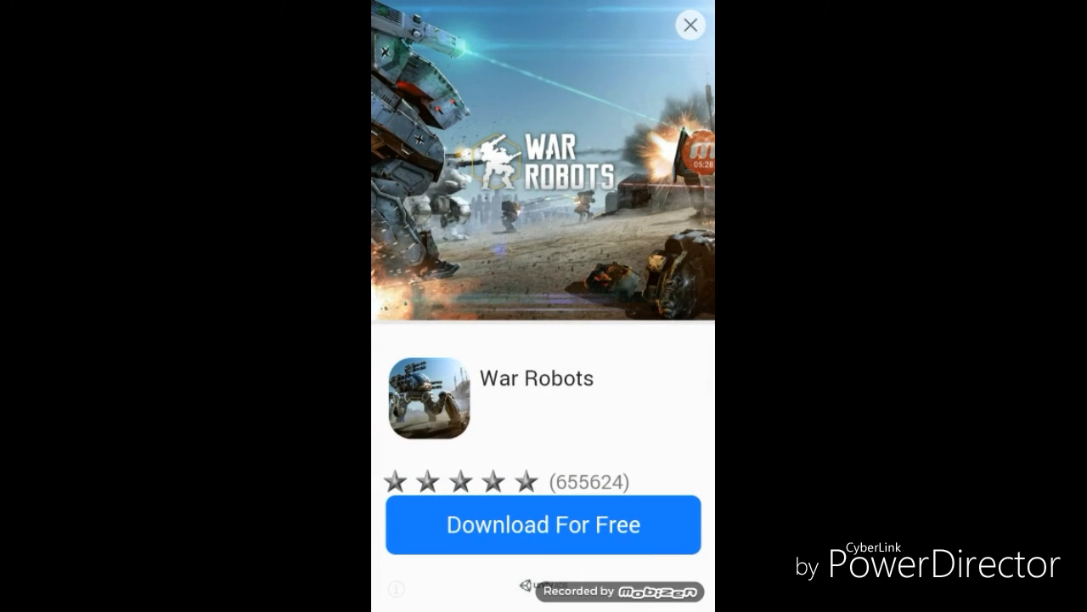
{"action": "left_click", "coordinate": [690, 26]}
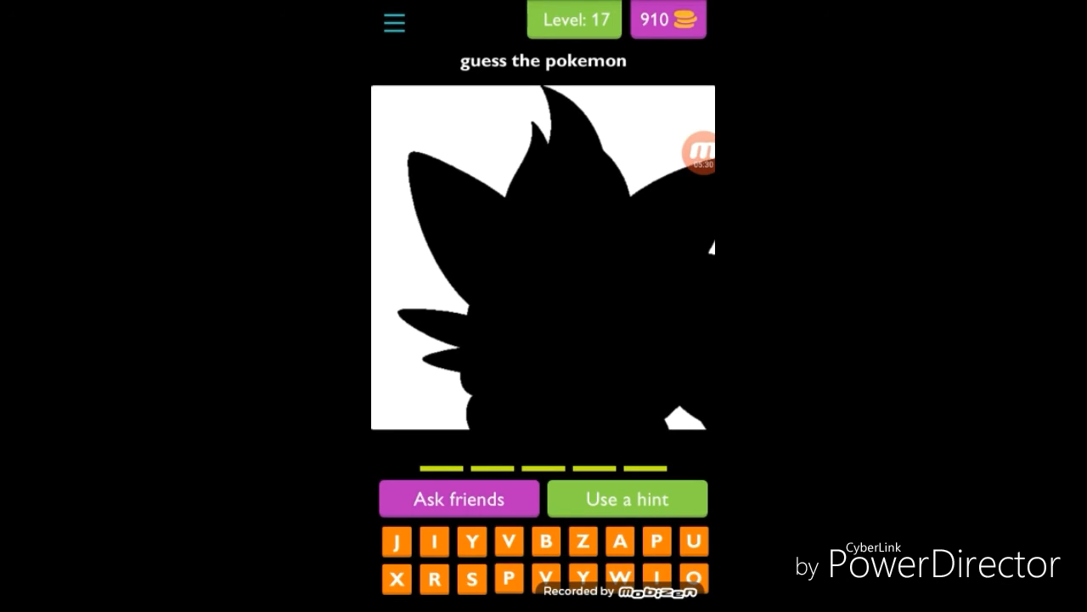
Spell ZORUA to solve level 17 and continue to level 18.
{"action": "left_click", "coordinate": [582, 540]}
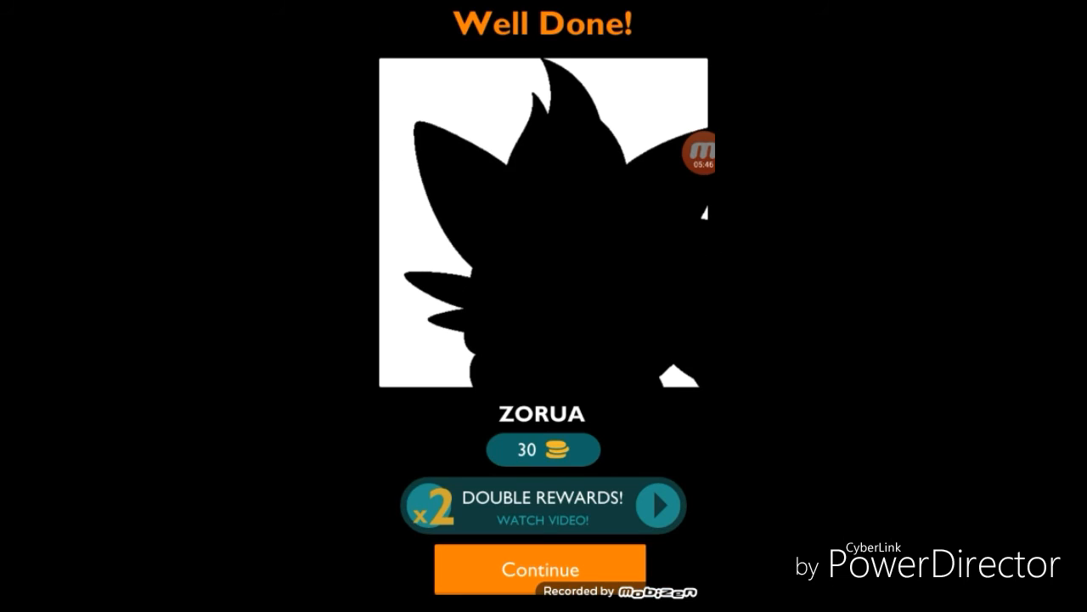
{"action": "left_click", "coordinate": [537, 567]}
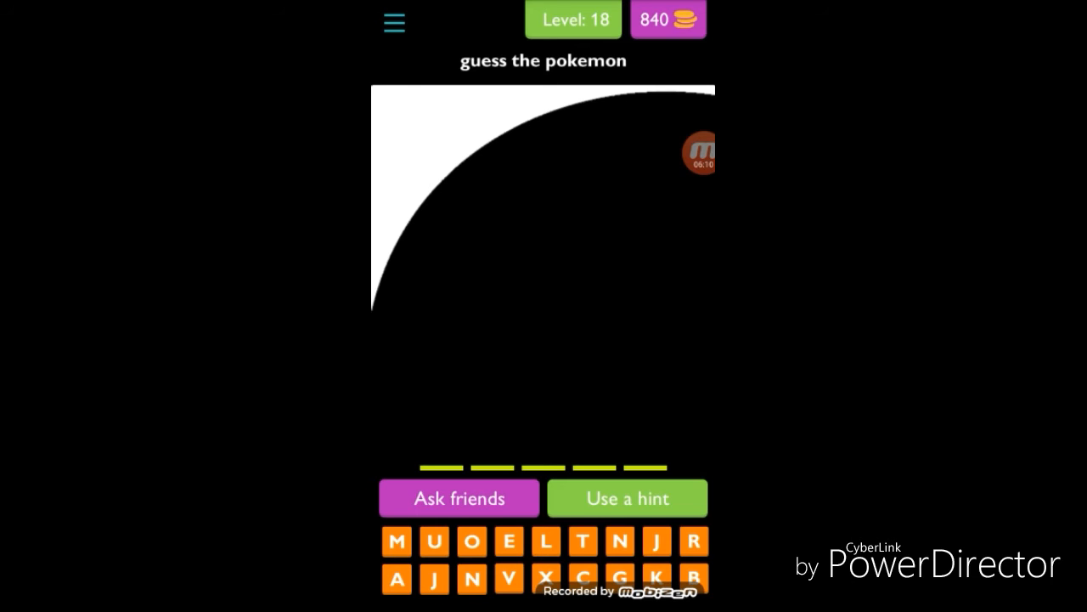
Spell MUNNA to solve level 18 and continue, then leave to the home screen.
{"action": "left_click", "coordinate": [627, 498]}
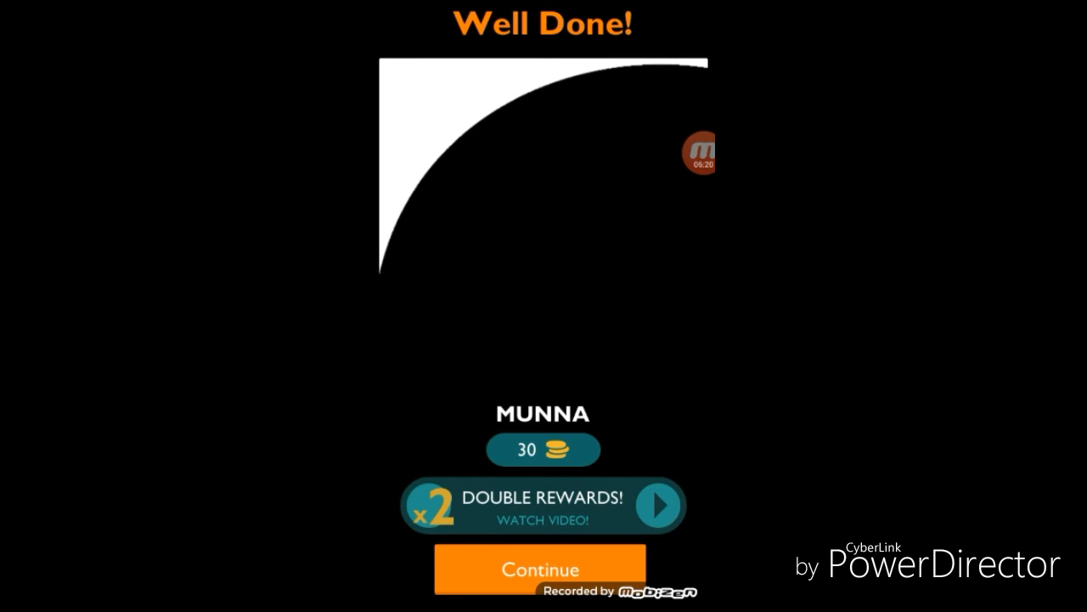
{"action": "left_click", "coordinate": [537, 569]}
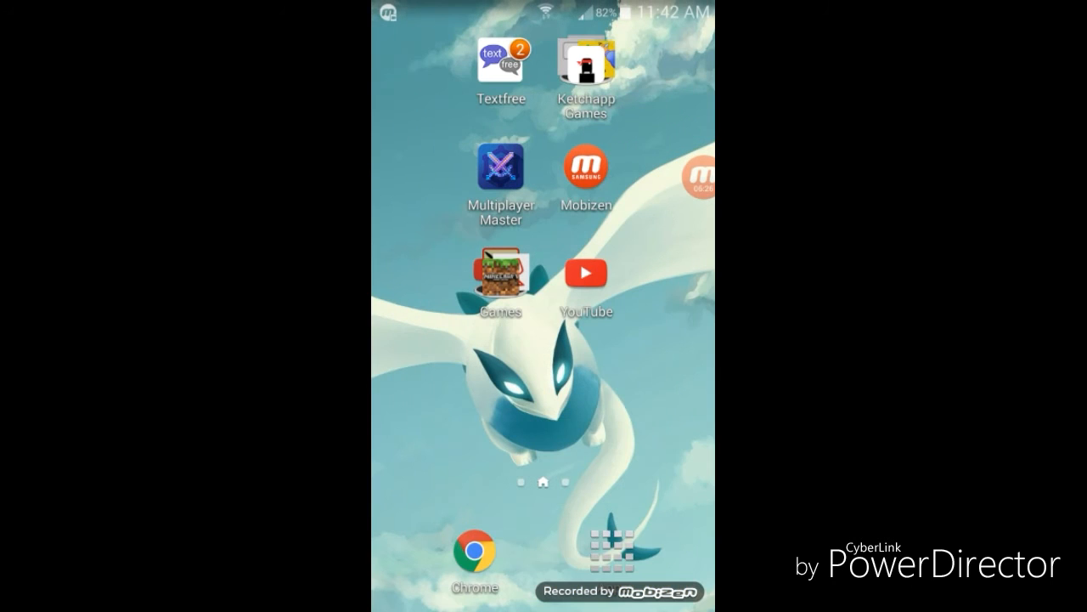
Launch YouTube from the Android home screen.
{"action": "left_click", "coordinate": [586, 272]}
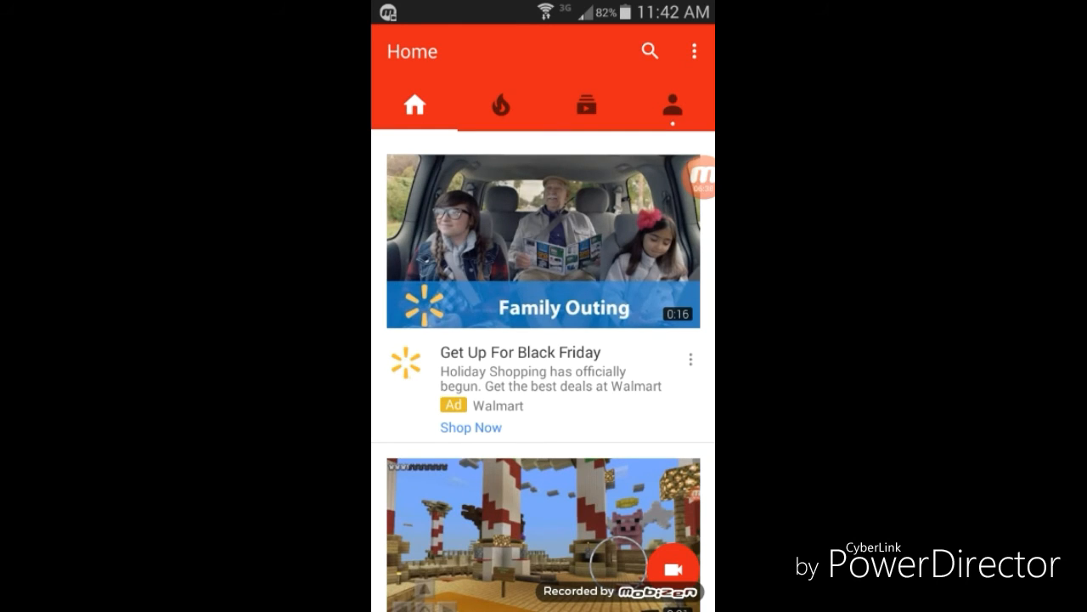
Search YouTube for 'hey guys justin here' and scroll the unrelated results.
{"action": "left_click", "coordinate": [649, 51]}
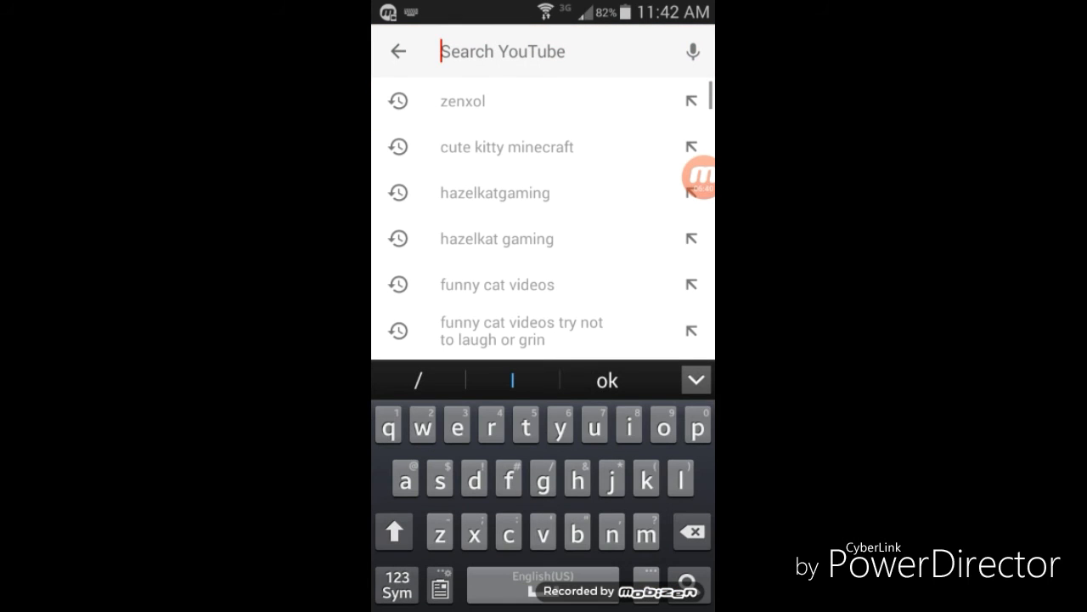
{"action": "type", "text": "heyguys"}
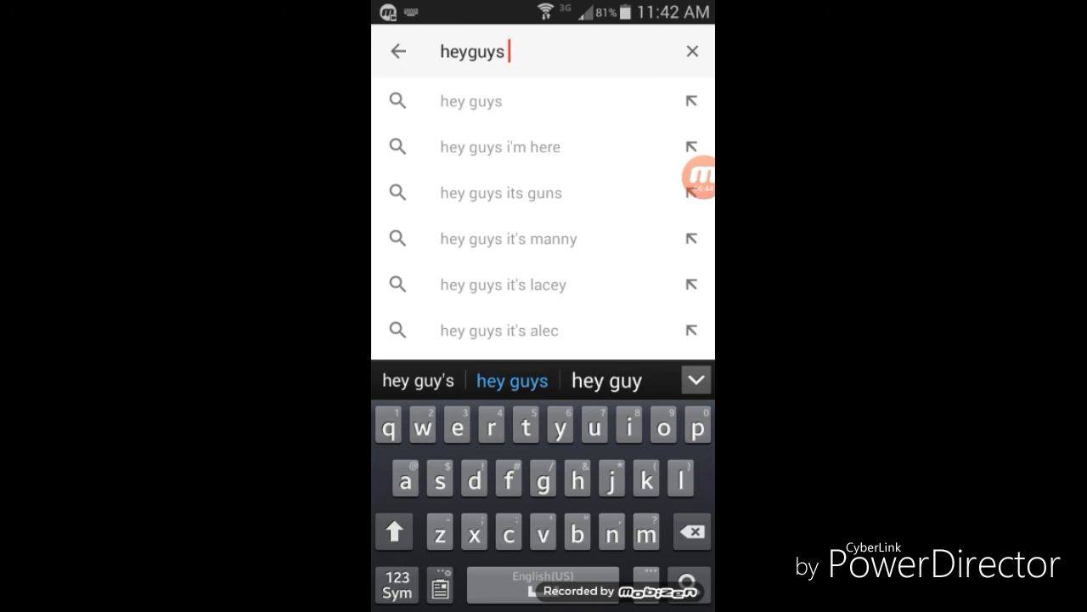
{"action": "type", "text": "jus"}
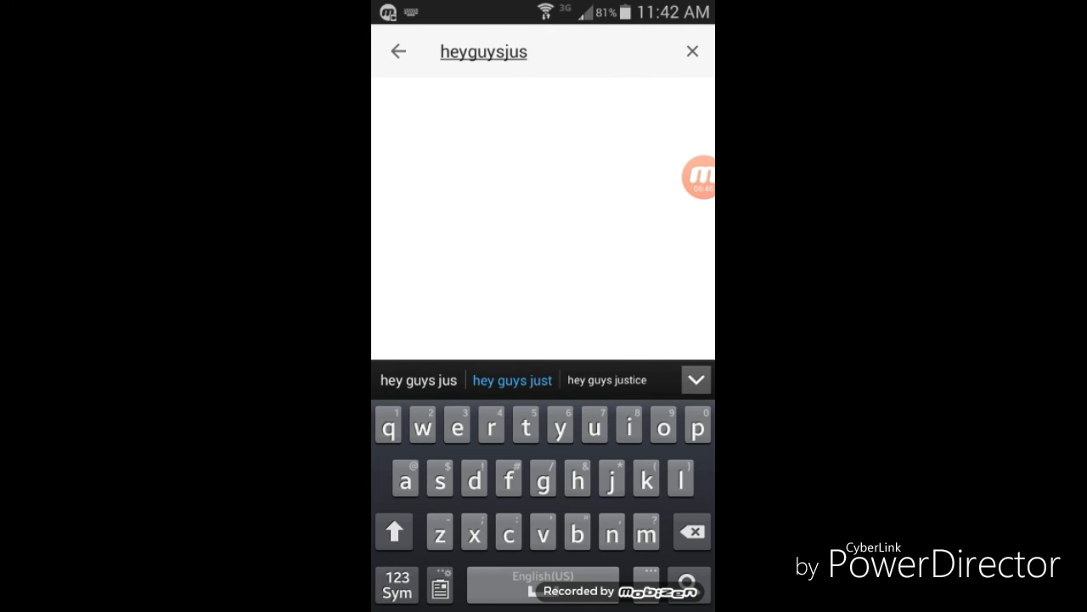
{"action": "type", "text": "tin here"}
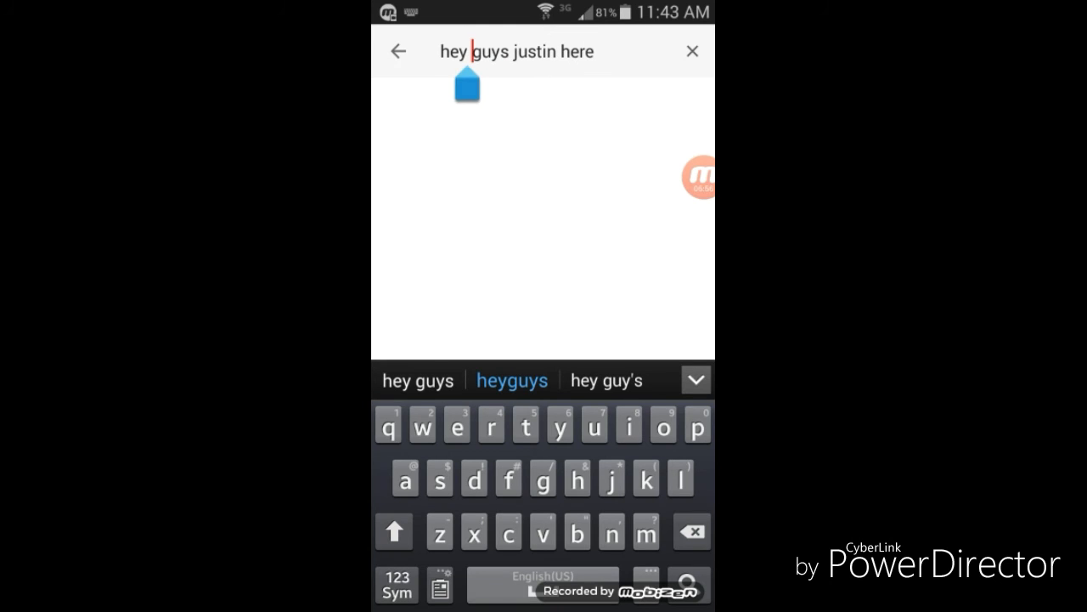
{"action": "key", "text": "enter"}
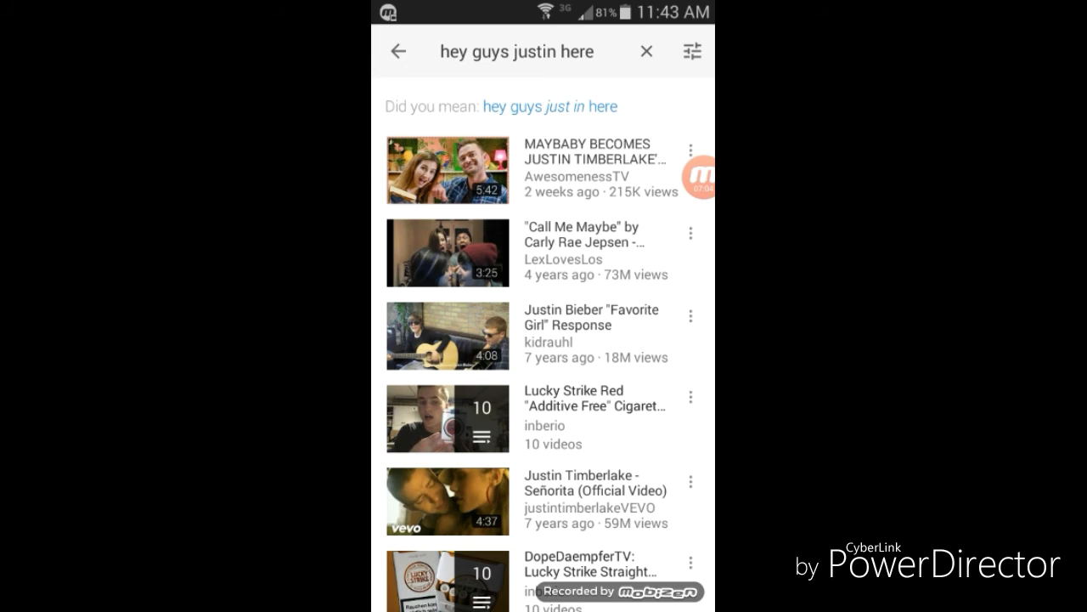
{"action": "scroll", "scroll_direction": "down", "scroll_amount": 3}
{"action": "type", "text": "i"}
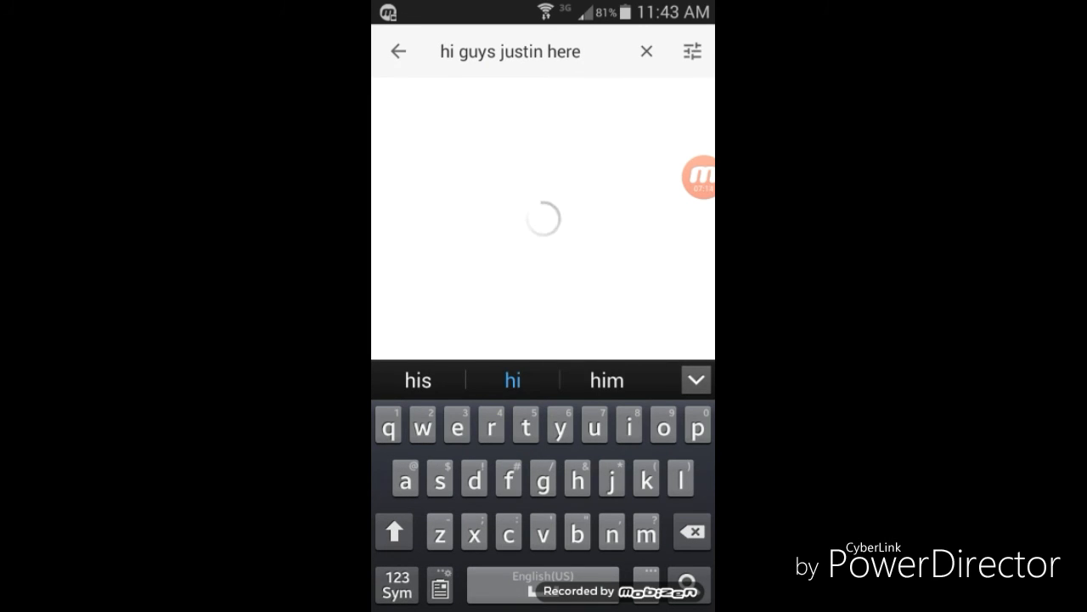
Search 'hi guys justin here', enter the channel from results and show its Videos list.
{"action": "key", "text": "Enter"}
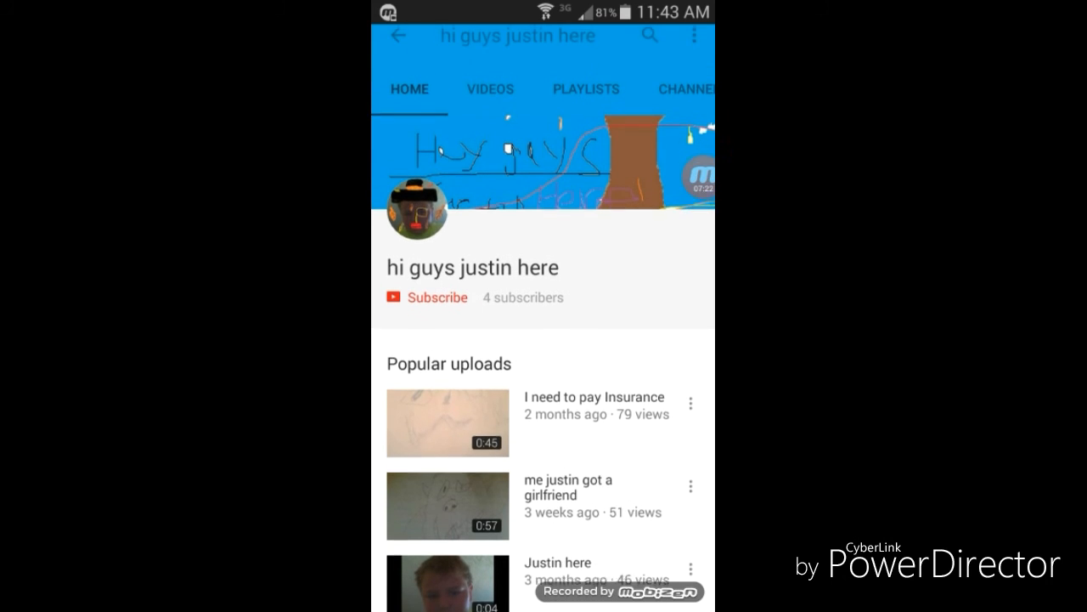
{"action": "scroll", "scroll_direction": "down", "scroll_amount": 3}
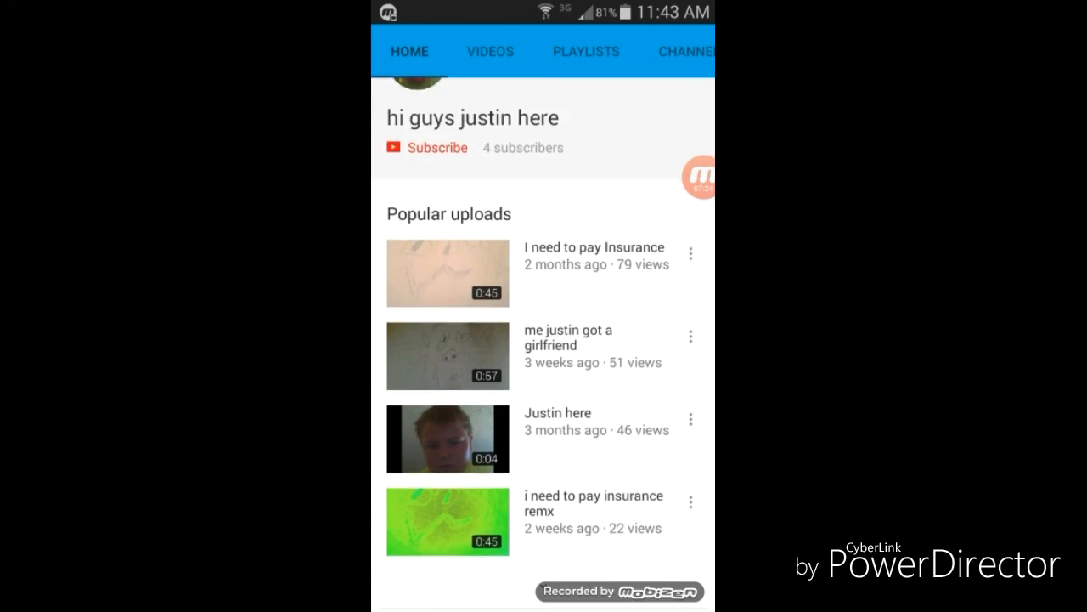
{"action": "scroll", "scroll_direction": "down", "scroll_amount": 3}
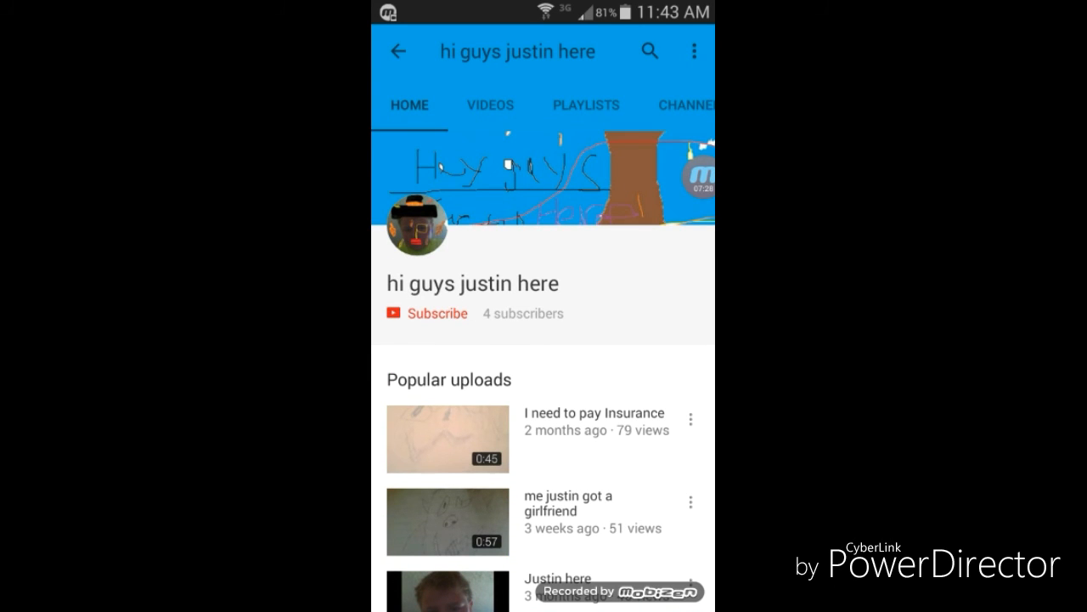
{"action": "left_click", "coordinate": [649, 51]}
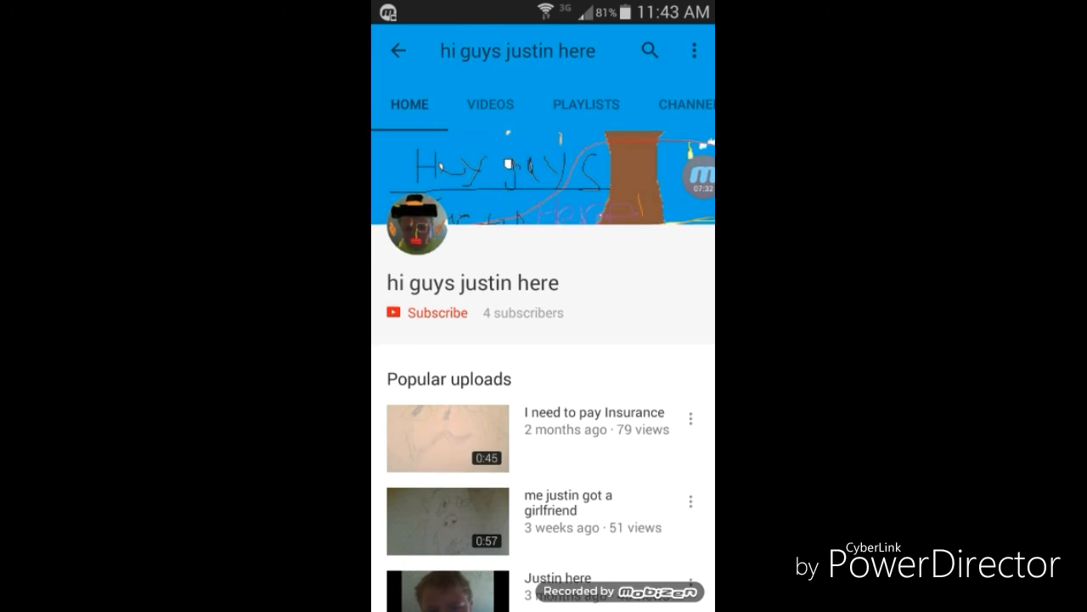
{"action": "scroll", "scroll_direction": "down", "scroll_amount": 3}
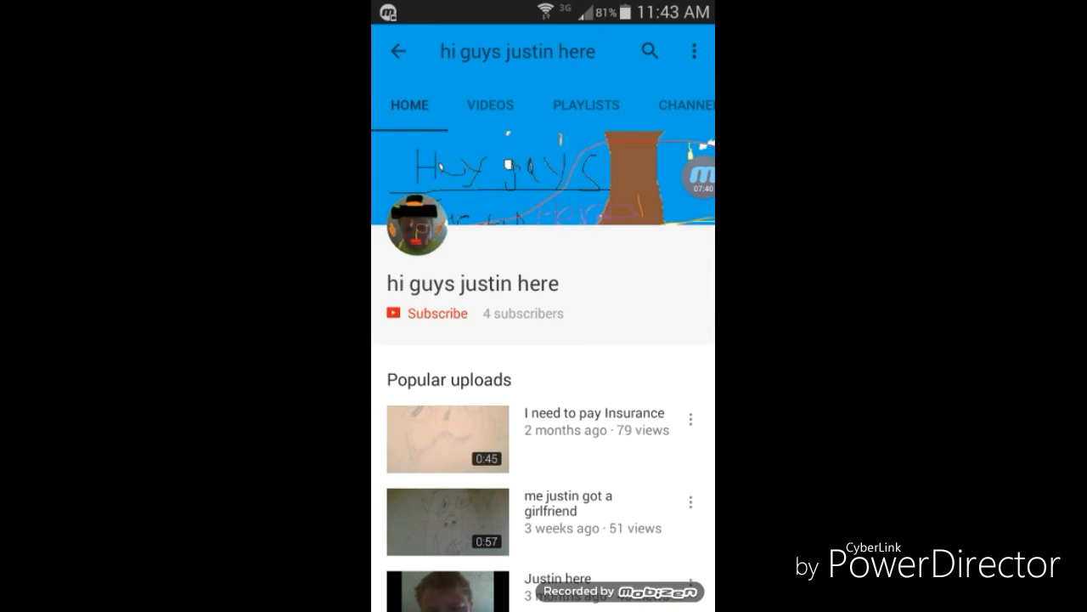
{"action": "left_click", "coordinate": [490, 106]}
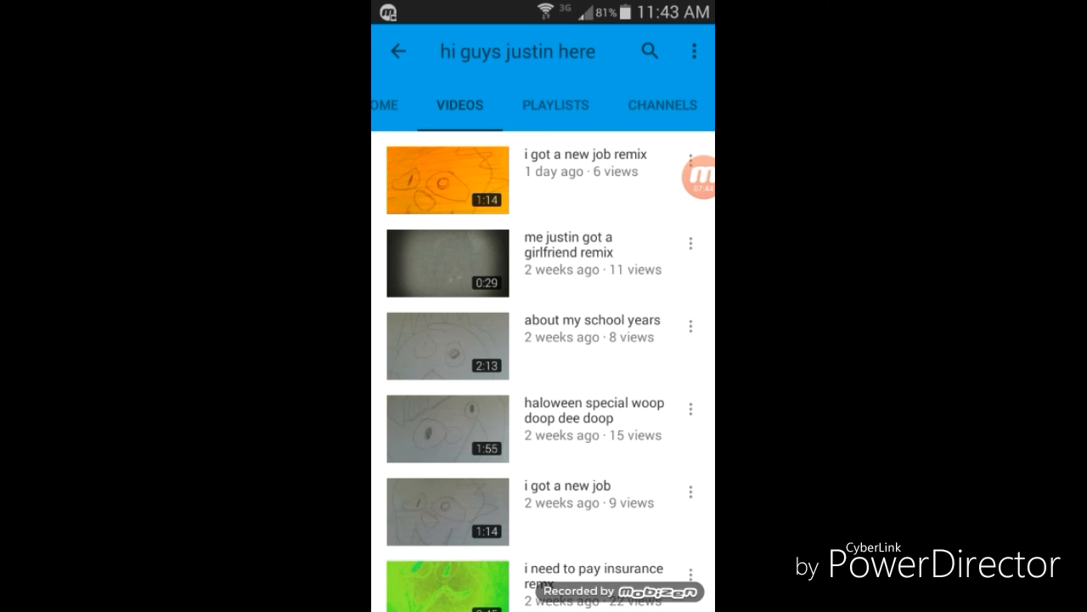
Play the 'me justin got a girlfriend remix' video, then return to the Android home screen.
{"action": "scroll", "scroll_direction": "down", "scroll_amount": 3}
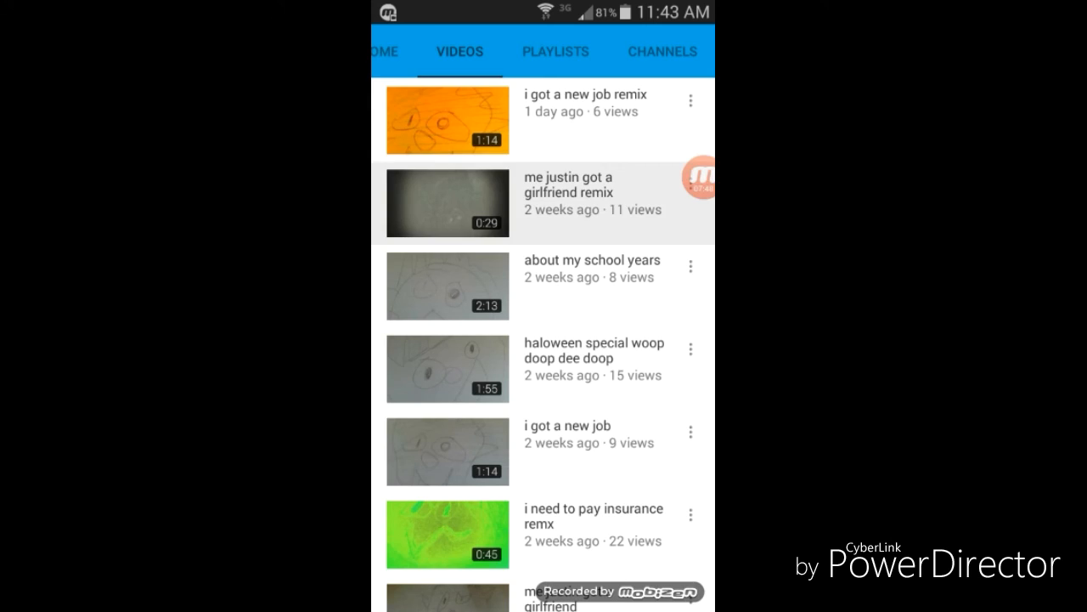
{"action": "left_click", "coordinate": [447, 204]}
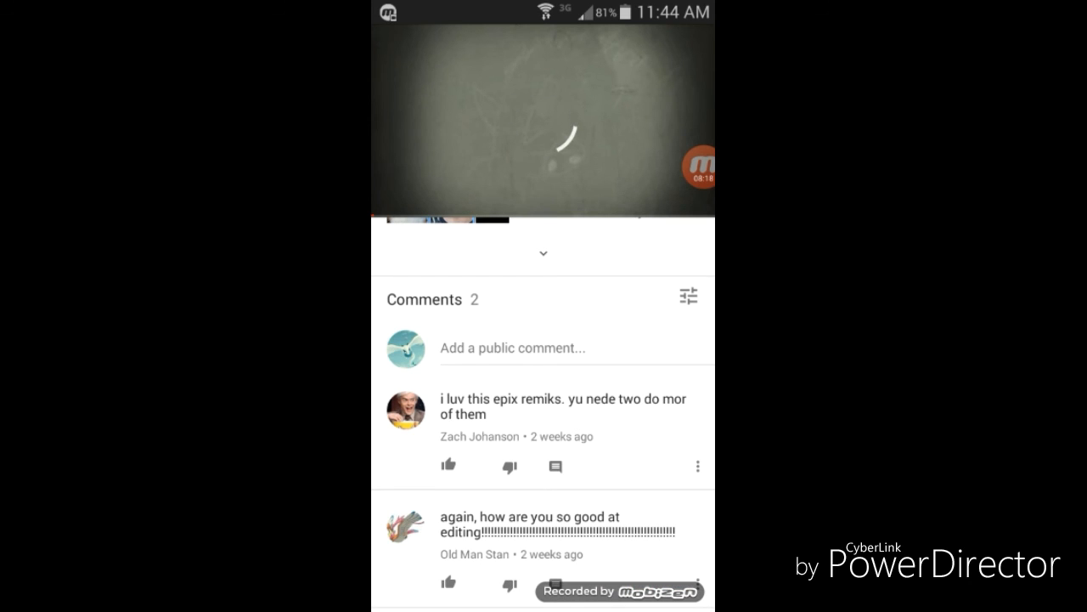
{"action": "key", "text": "Home"}
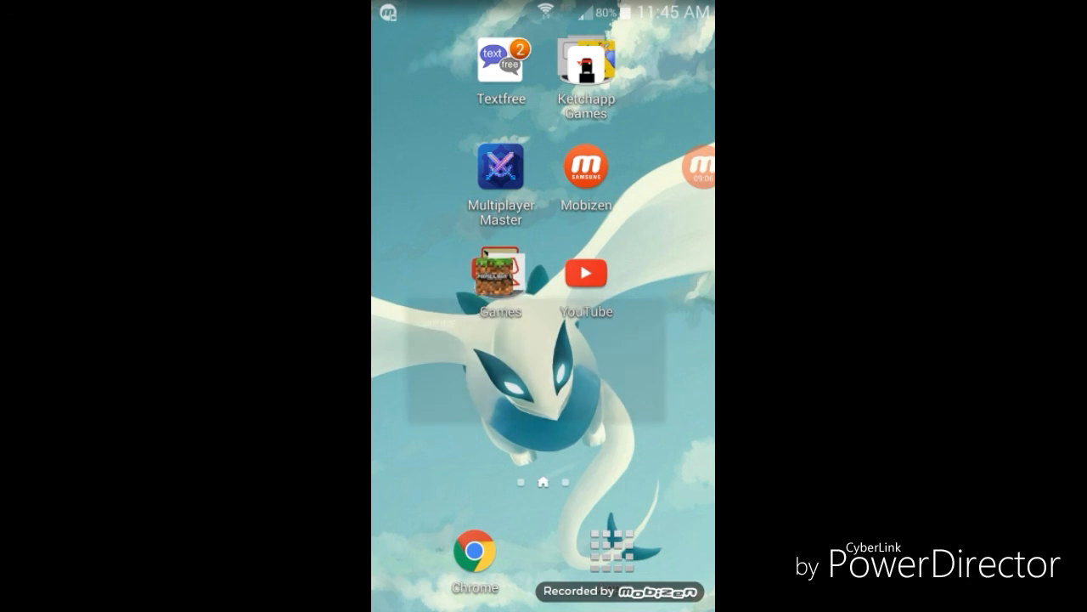
{"action": "left_click", "coordinate": [501, 271]}
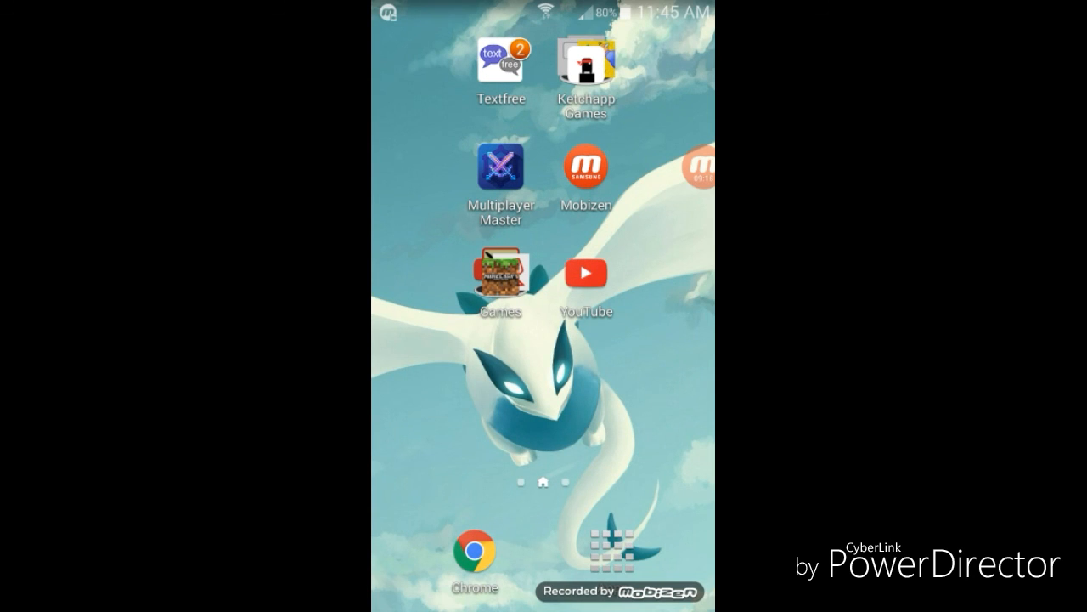
{"action": "left_click", "coordinate": [699, 168]}
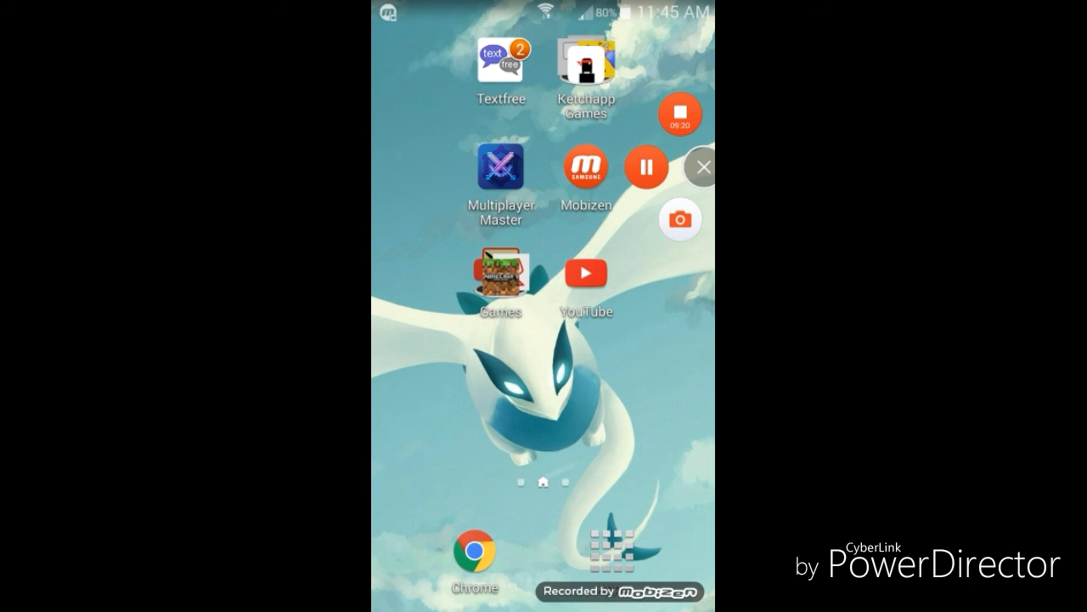